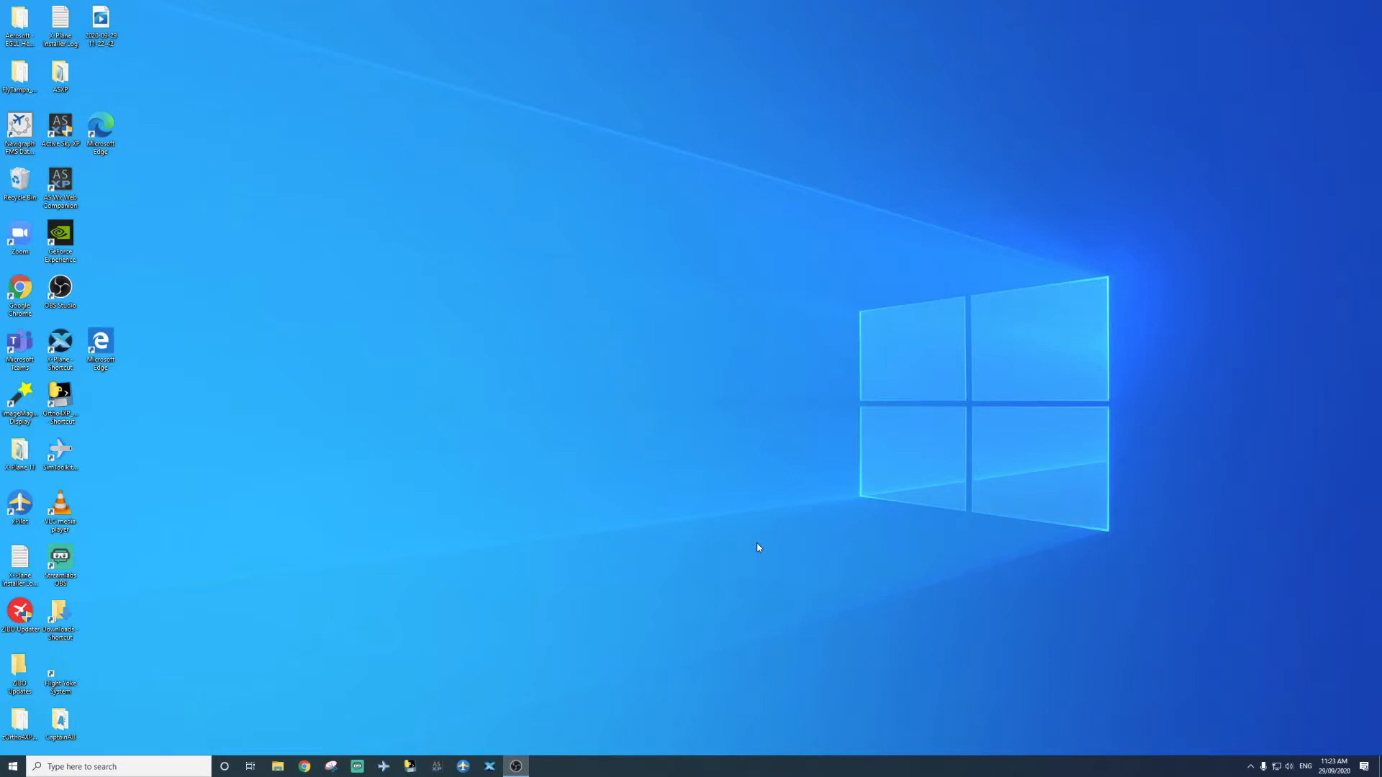
mouse_move(769, 543)
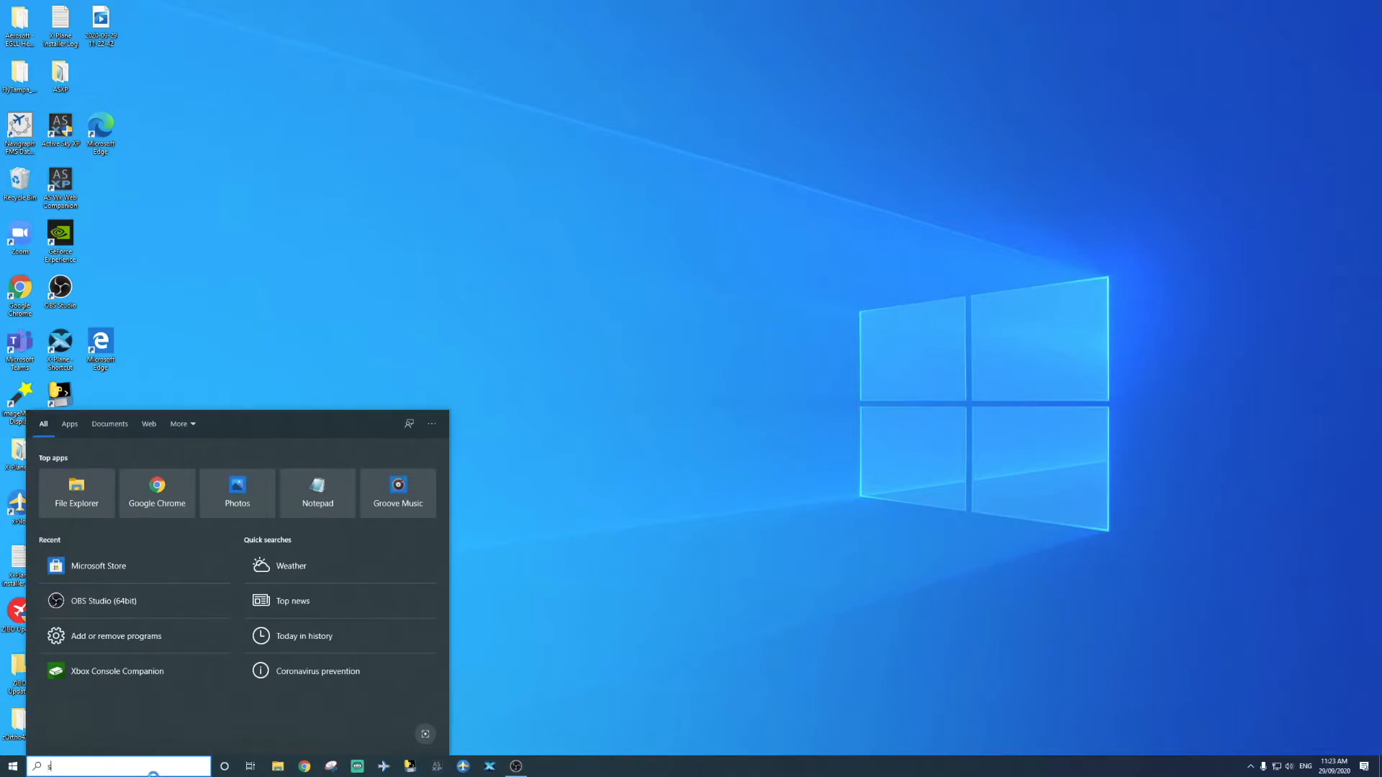
Step: Launch Microsoft Store from the taskbar search's Recent list
left_click(98, 566)
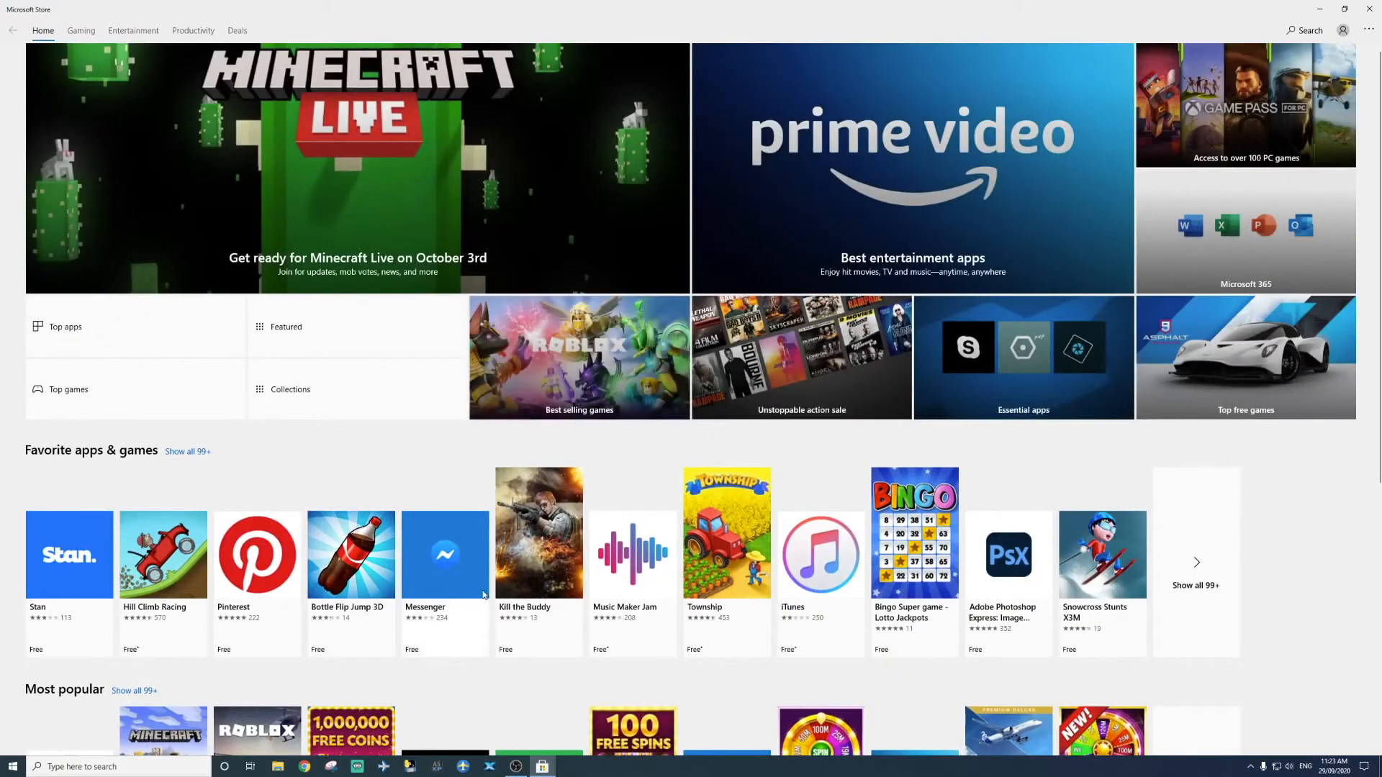
mouse_move(1373, 66)
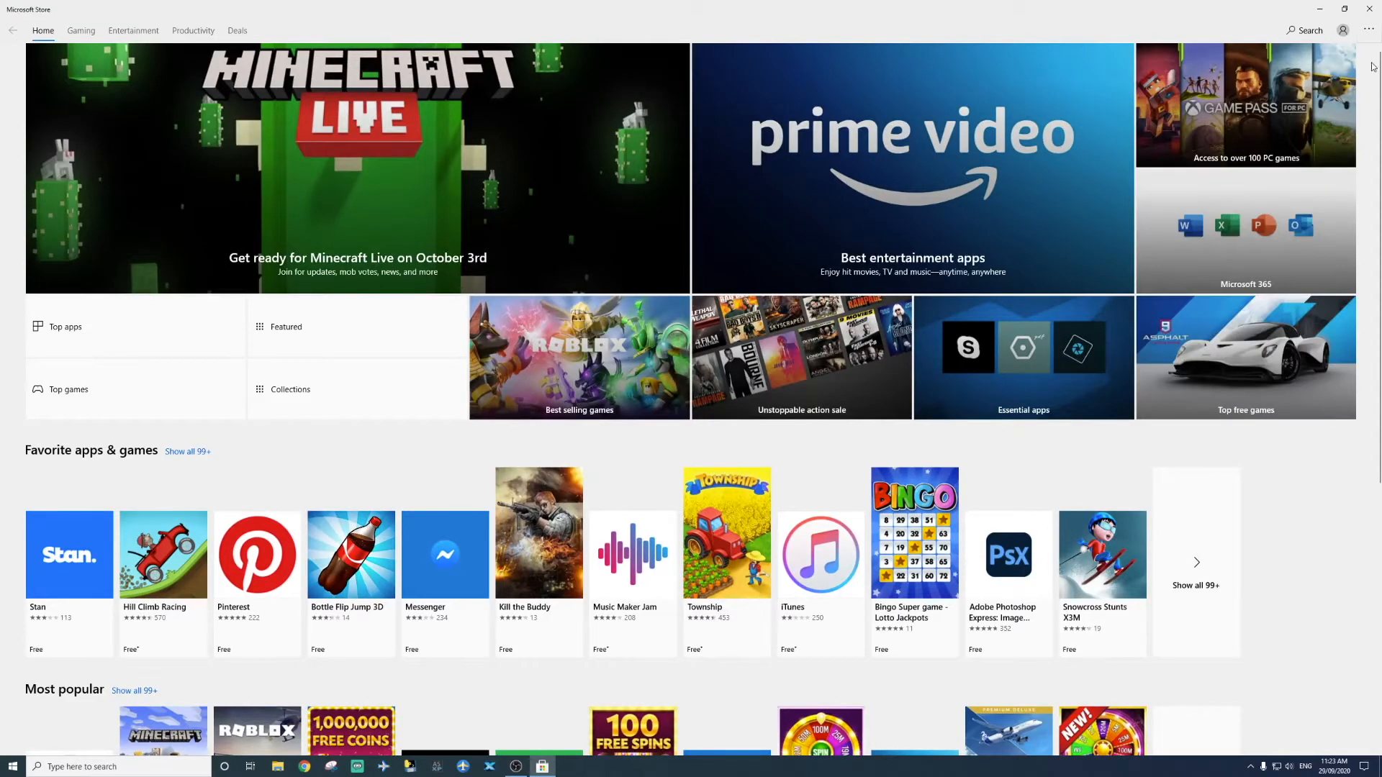
Step: Reach the owned Microsoft Flight Simulator: Premium Deluxe page via My Library
left_click(1367, 29)
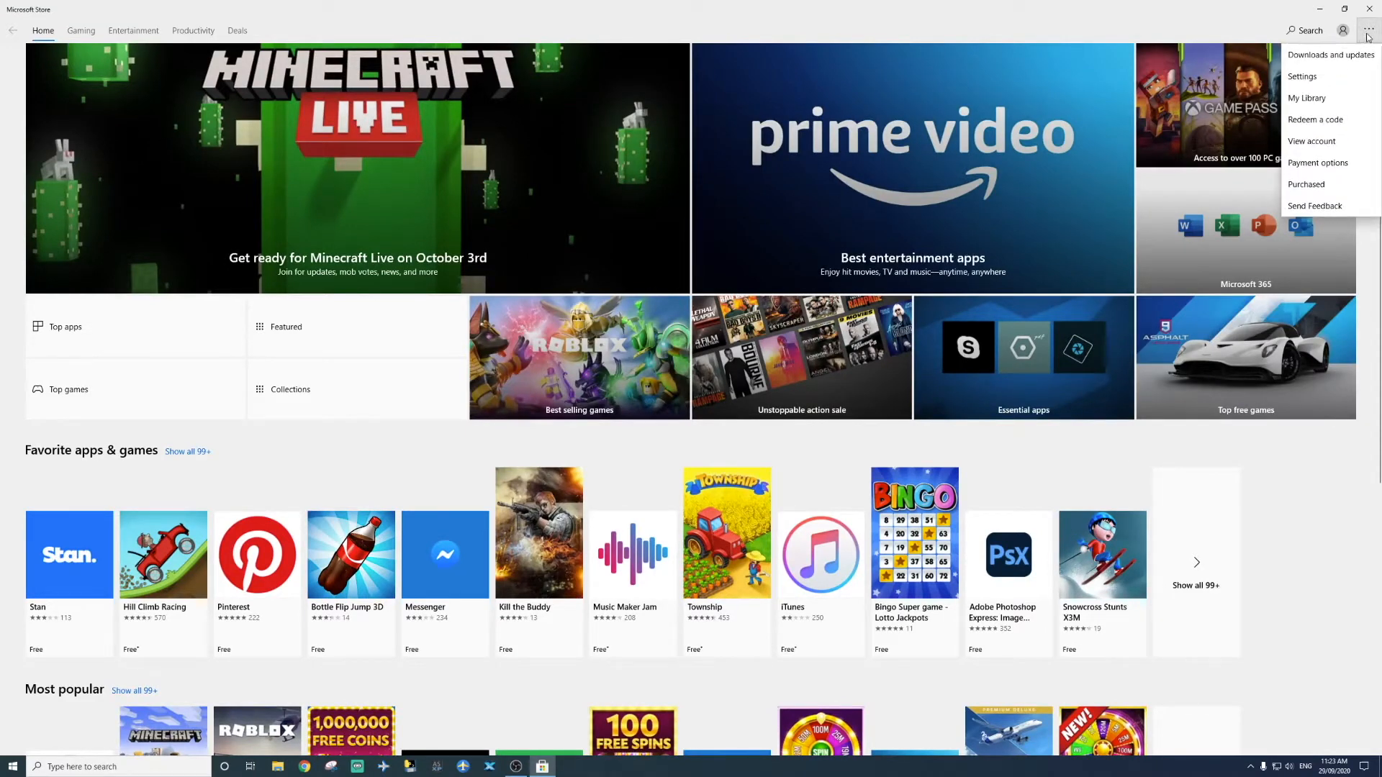
left_click(1307, 98)
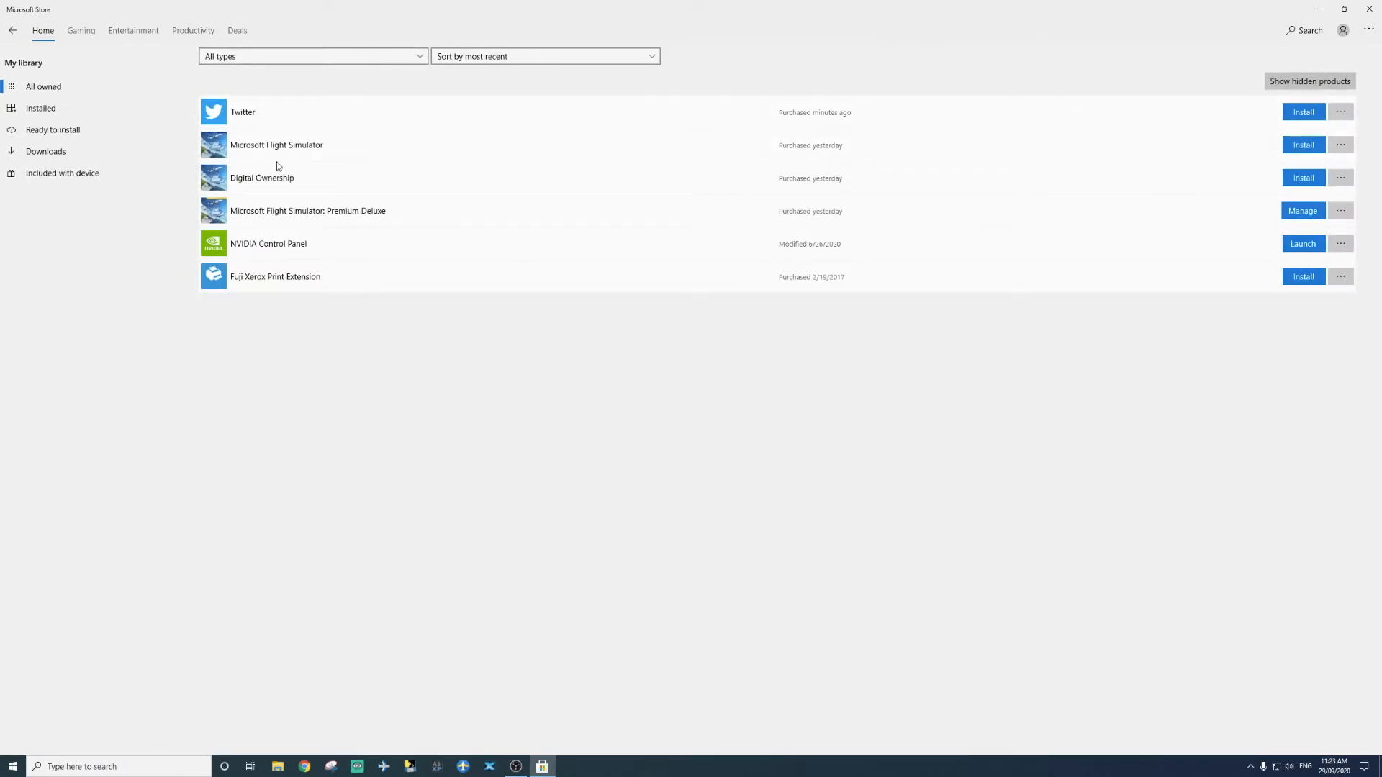
left_click(308, 210)
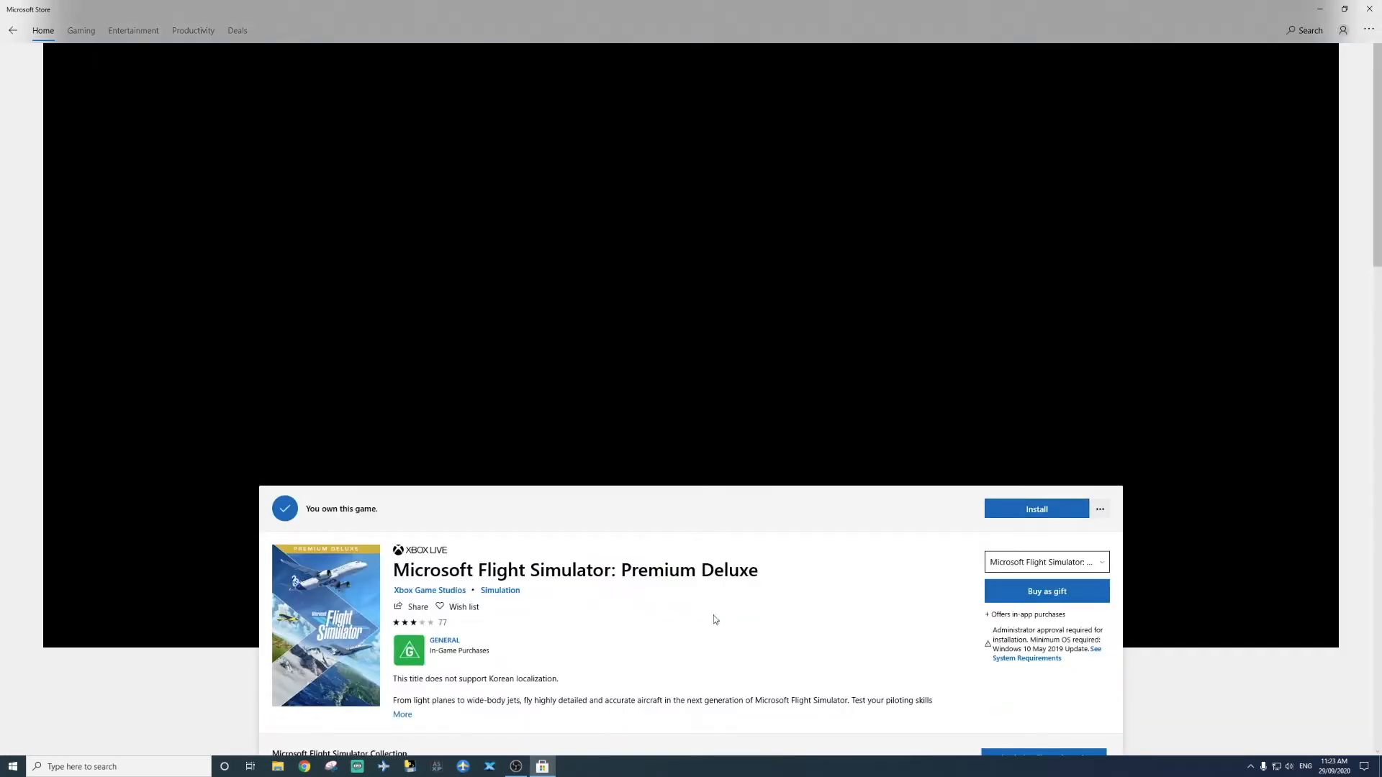
Step: Start installing Premium Deluxe, bringing up the install-drive prompt
scroll("down", 3)
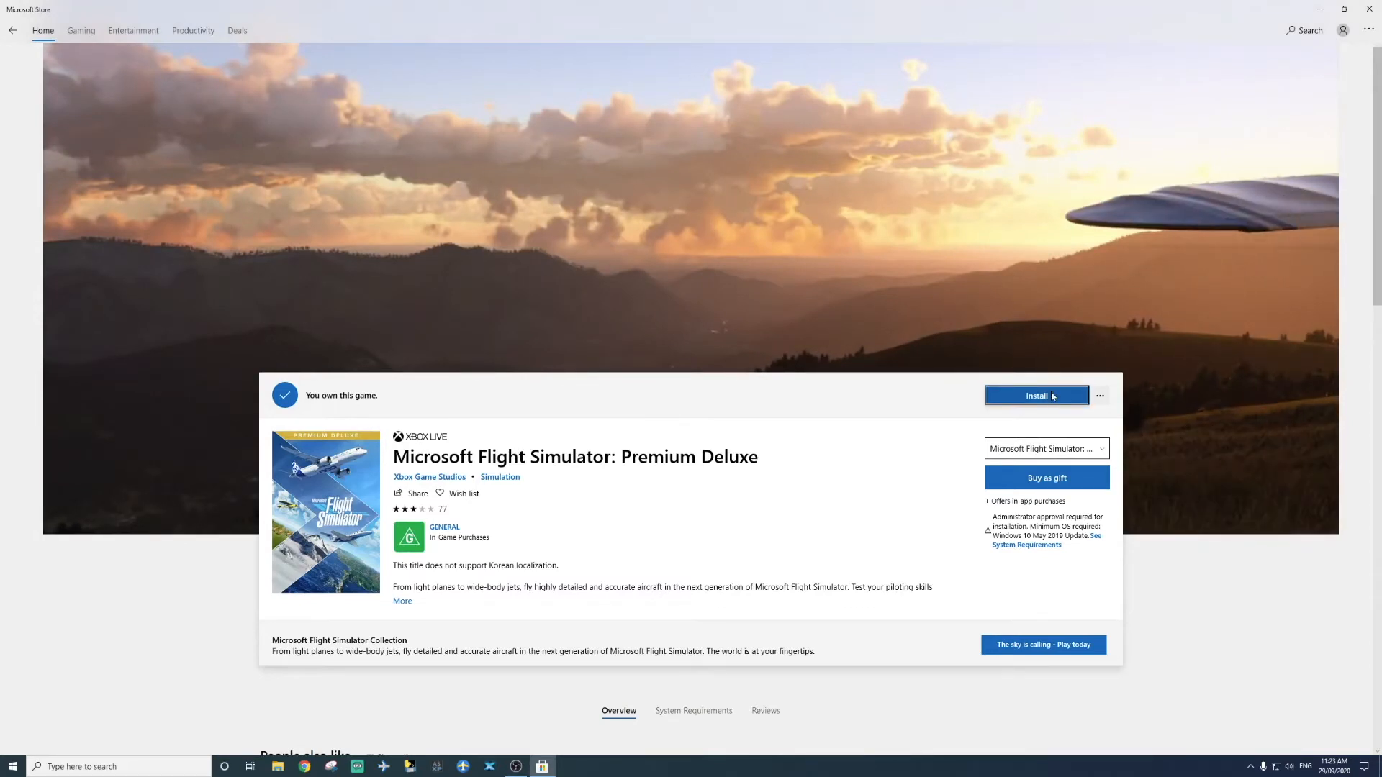
left_click(1036, 394)
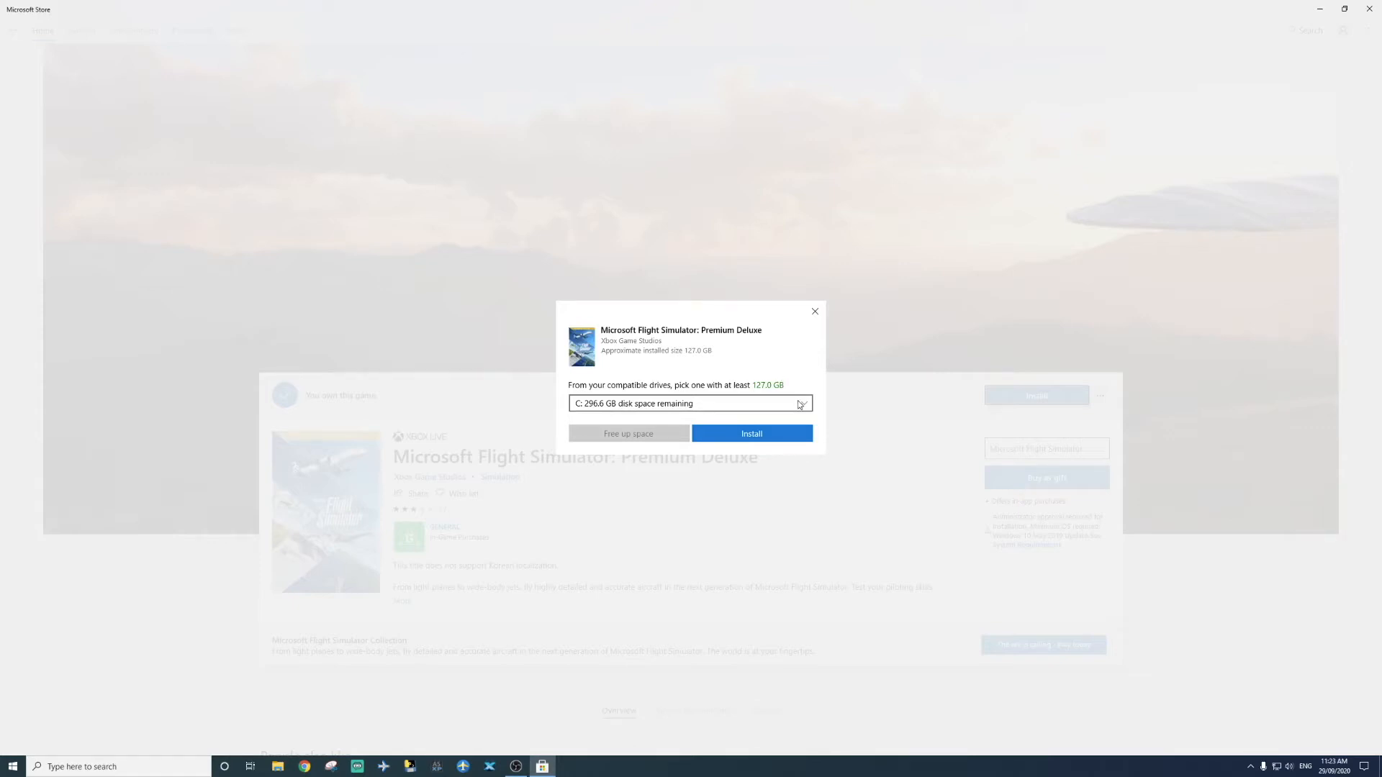
Step: Choose drive D: (2,782.3 GB free) as the install drive and dismiss the prompt
left_click(689, 403)
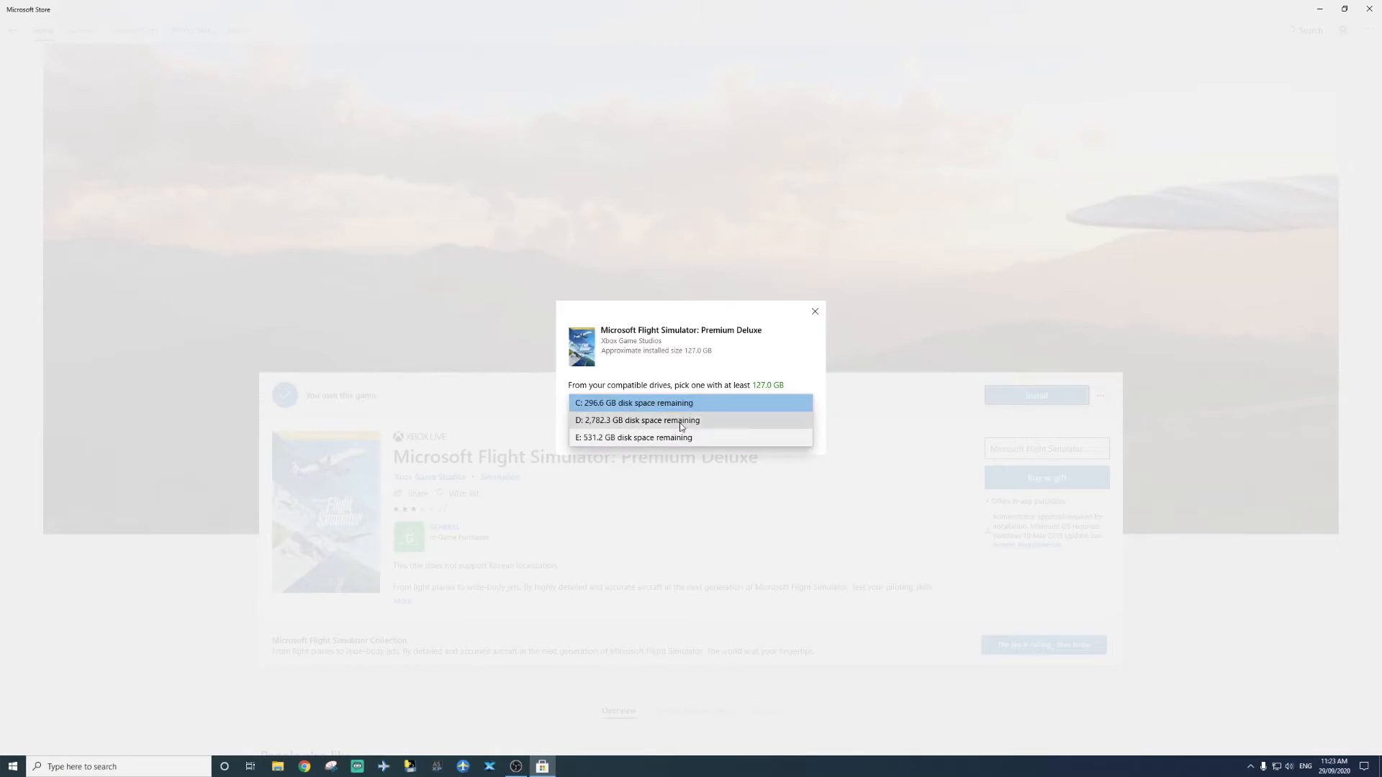
left_click(638, 420)
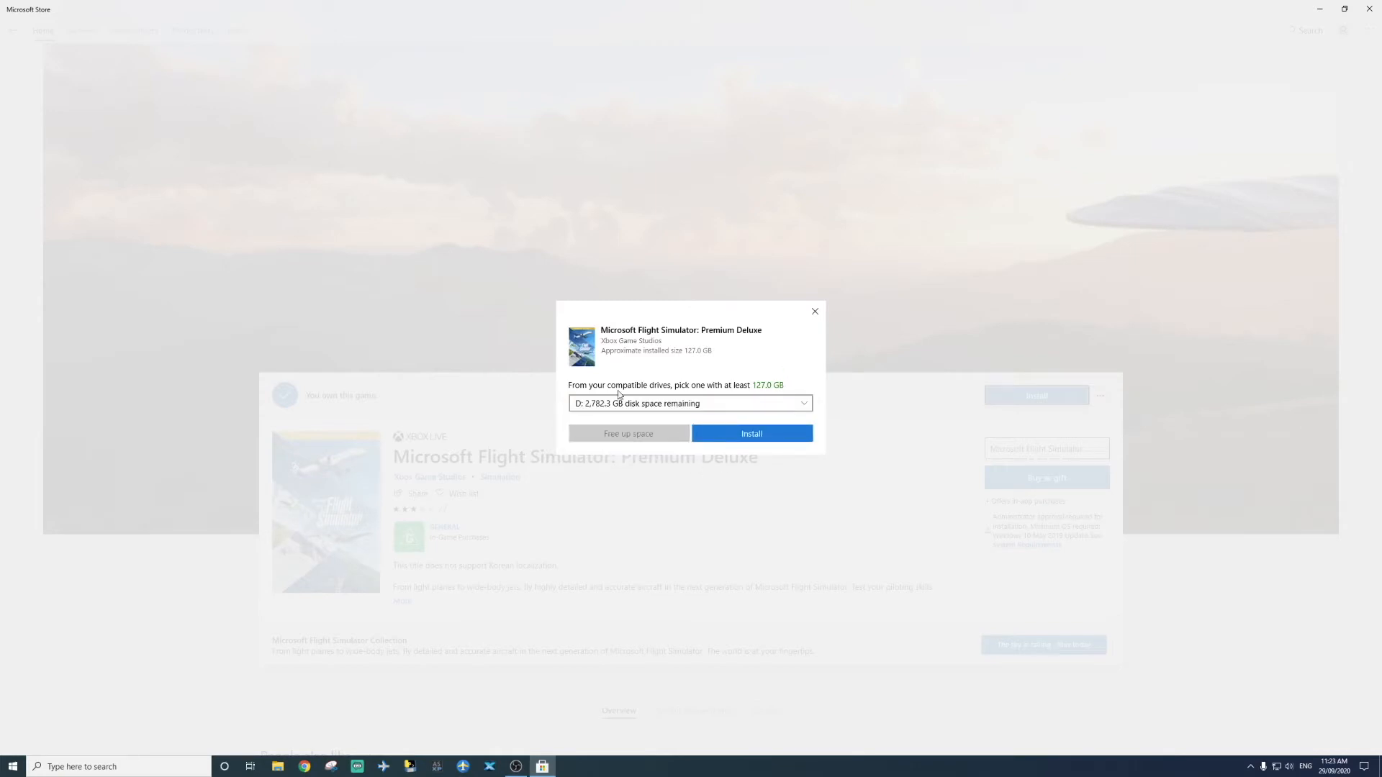
mouse_move(735, 624)
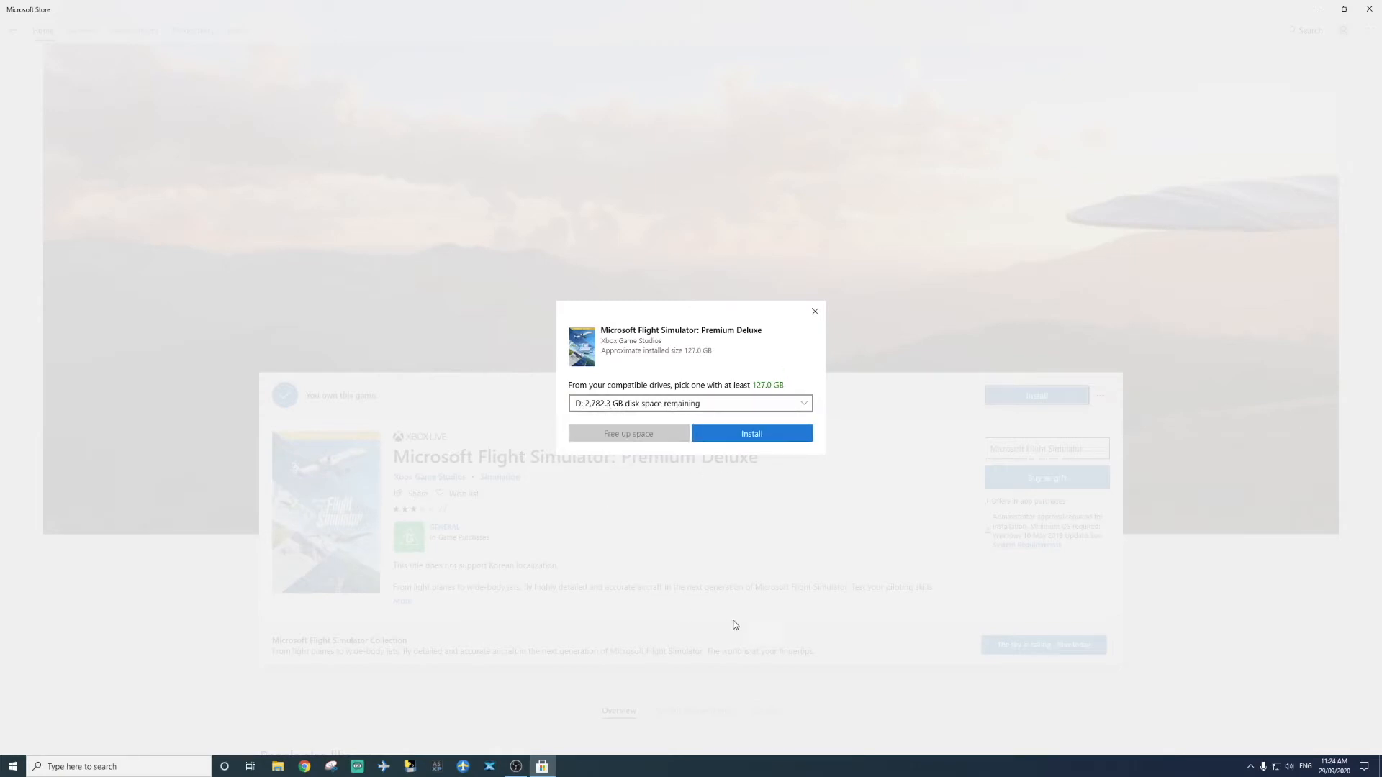
left_click(815, 311)
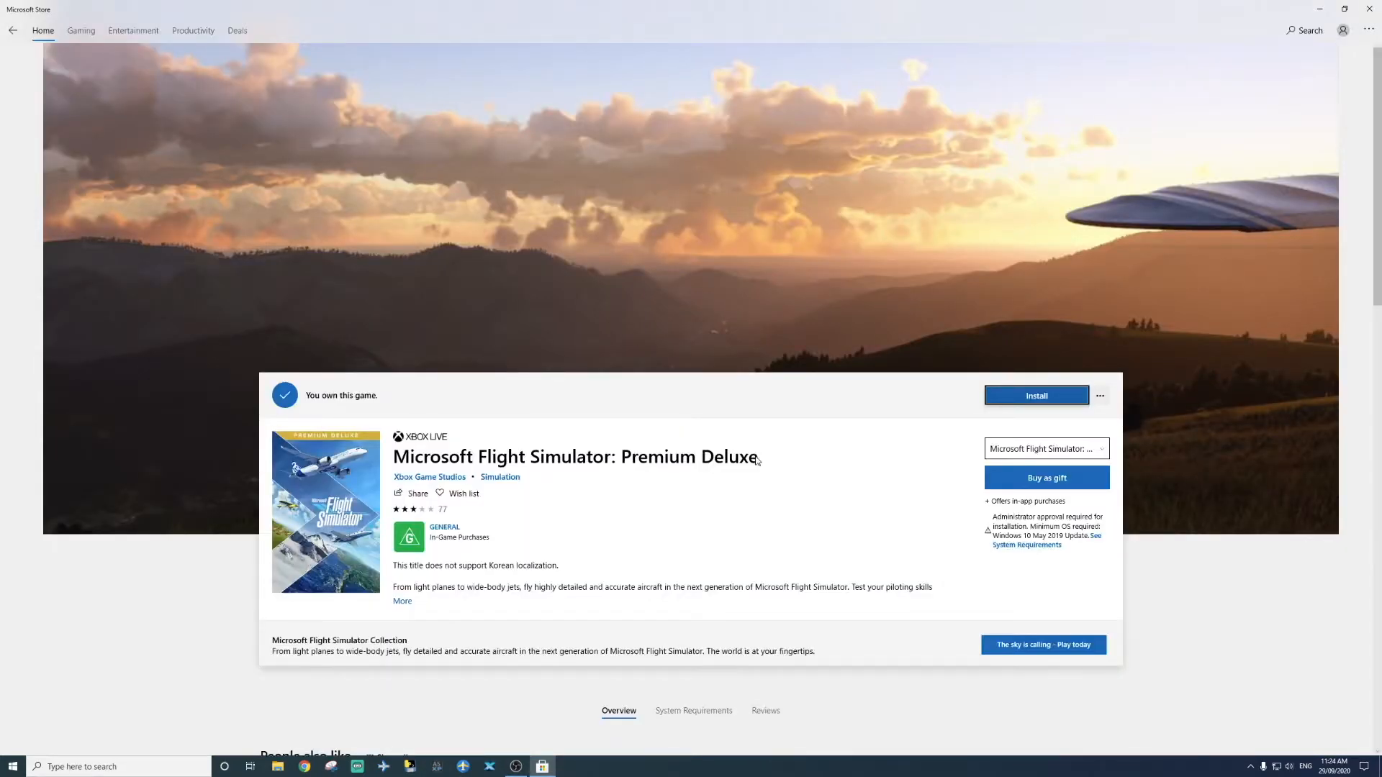
mouse_move(856, 435)
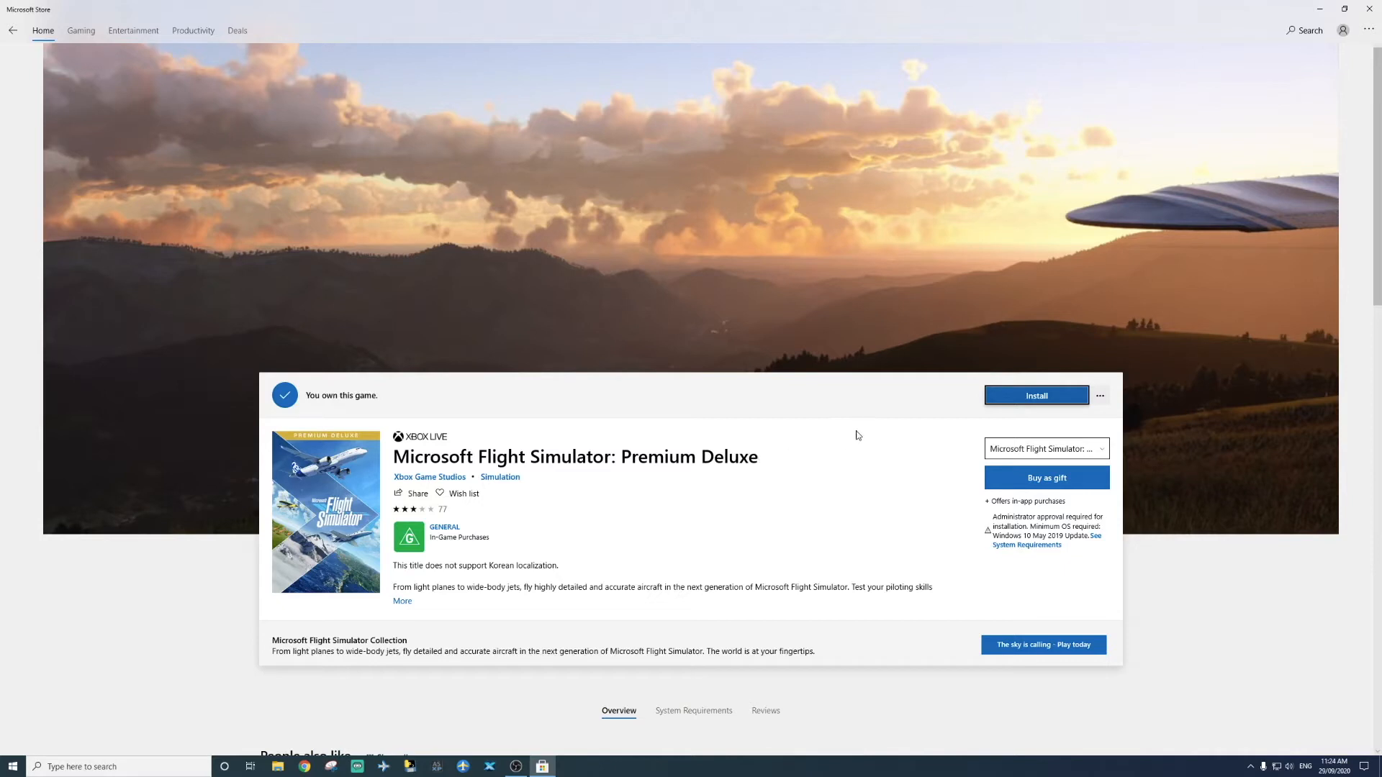
Step: Start the Premium Deluxe download so it queues as Pending in the Store
left_click(1036, 395)
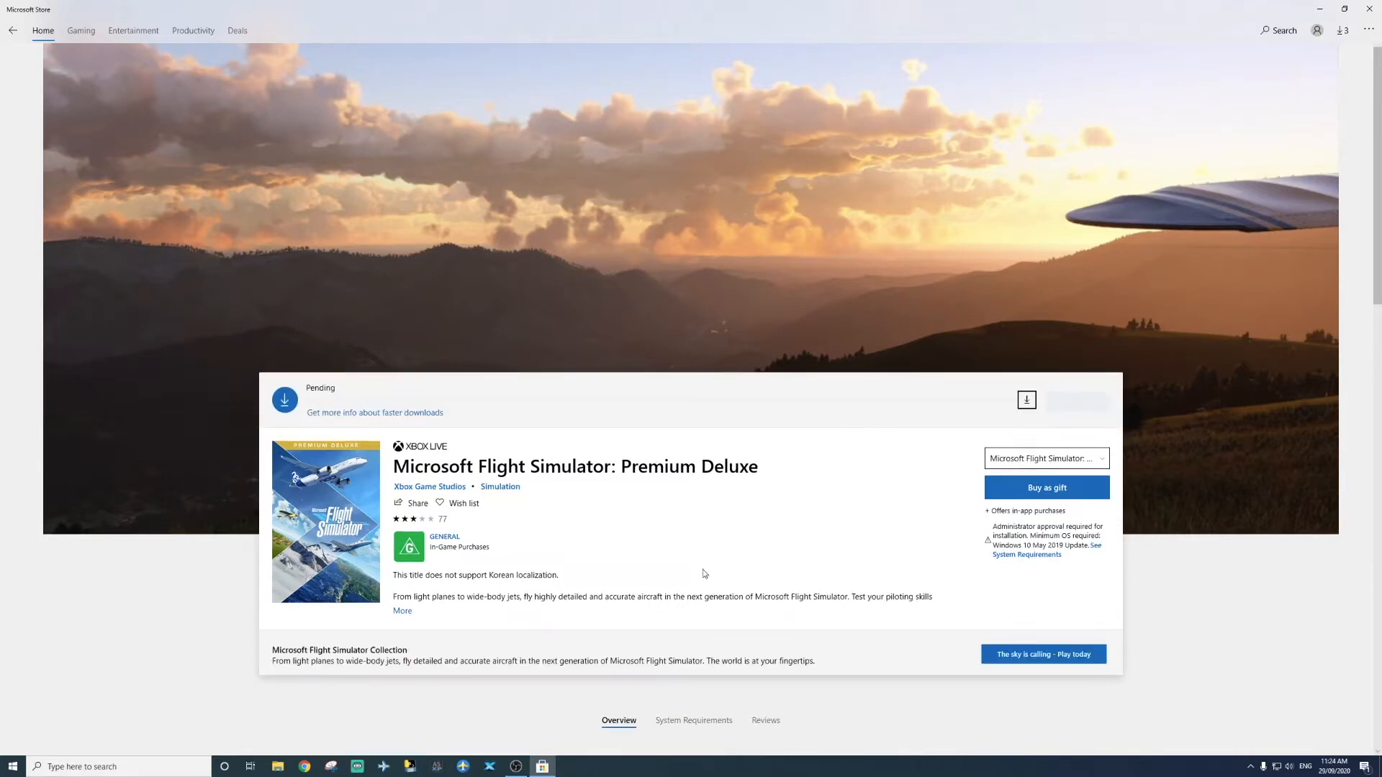
mouse_move(539, 492)
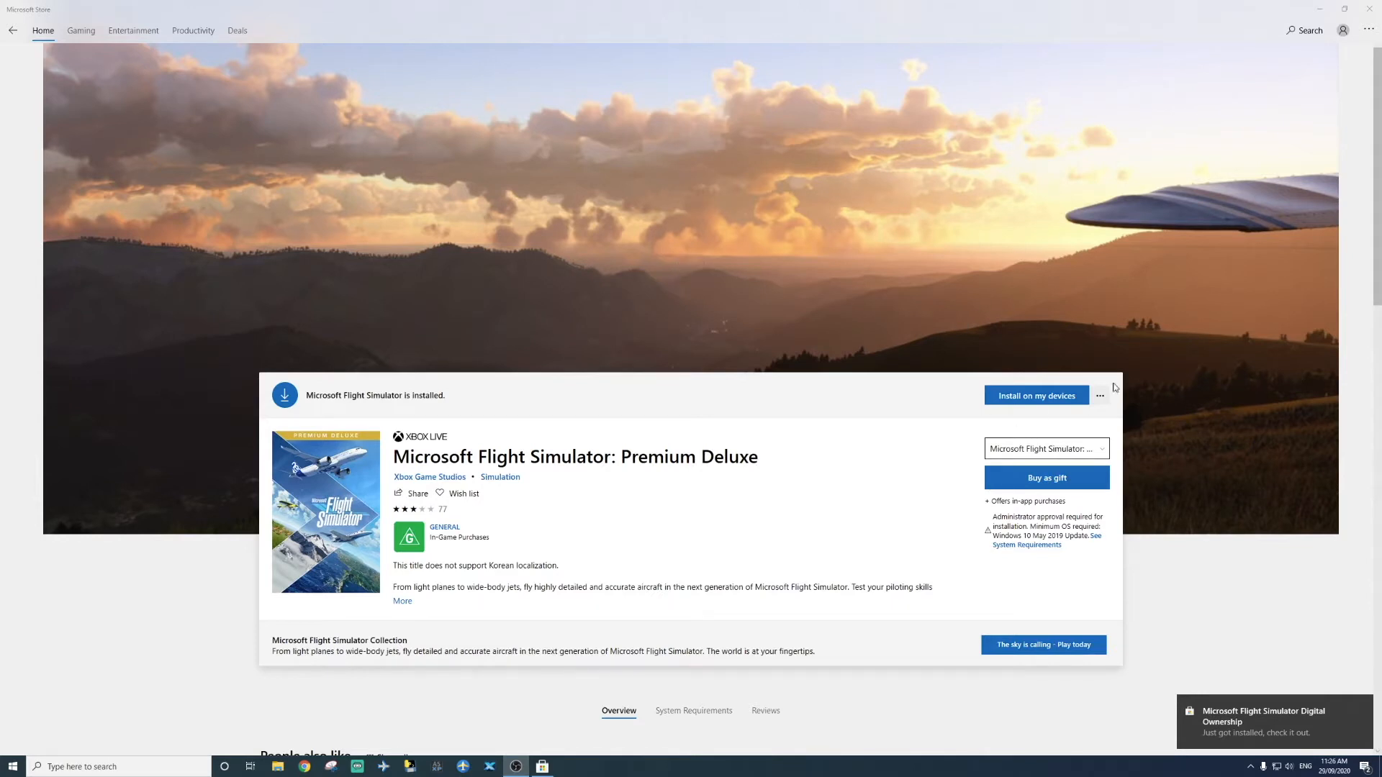
mouse_move(1341, 26)
type("microsoft flight simulator")
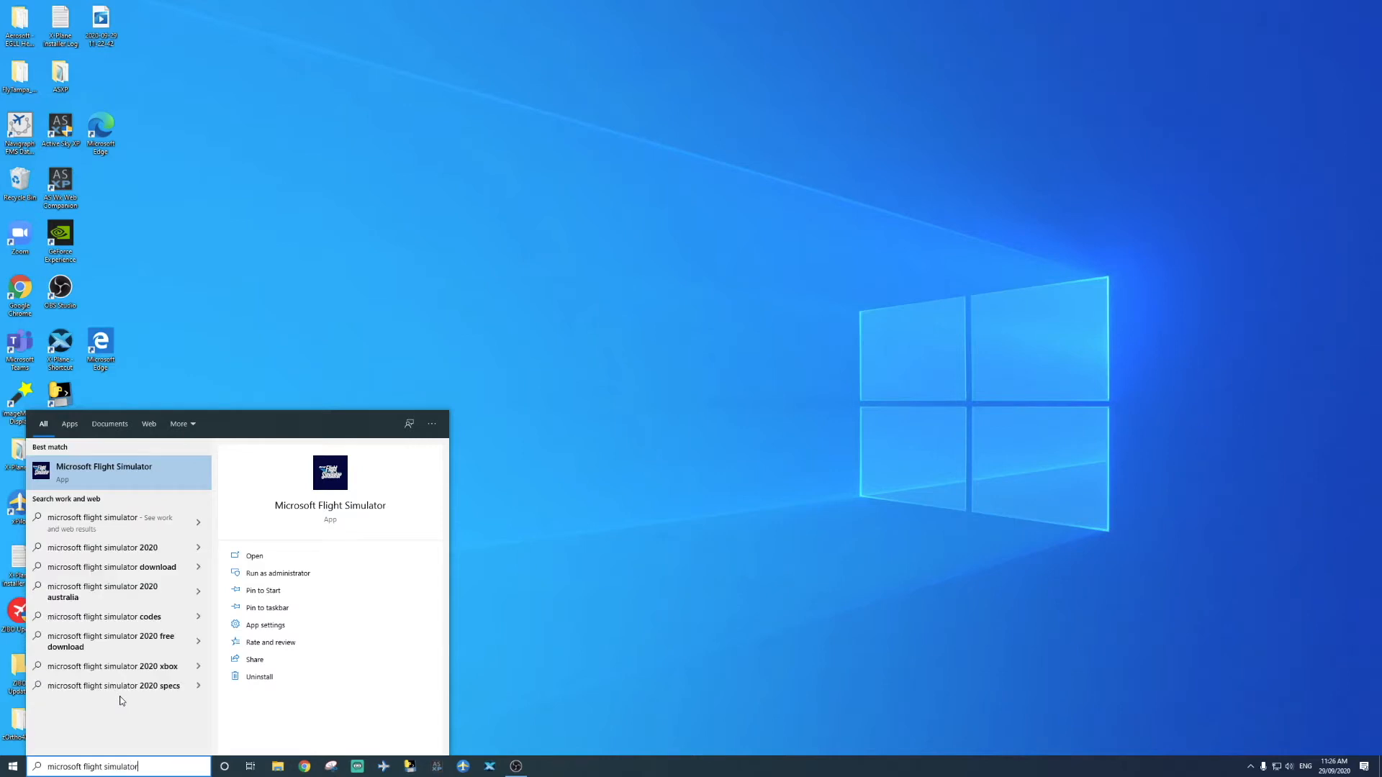
mouse_move(121, 483)
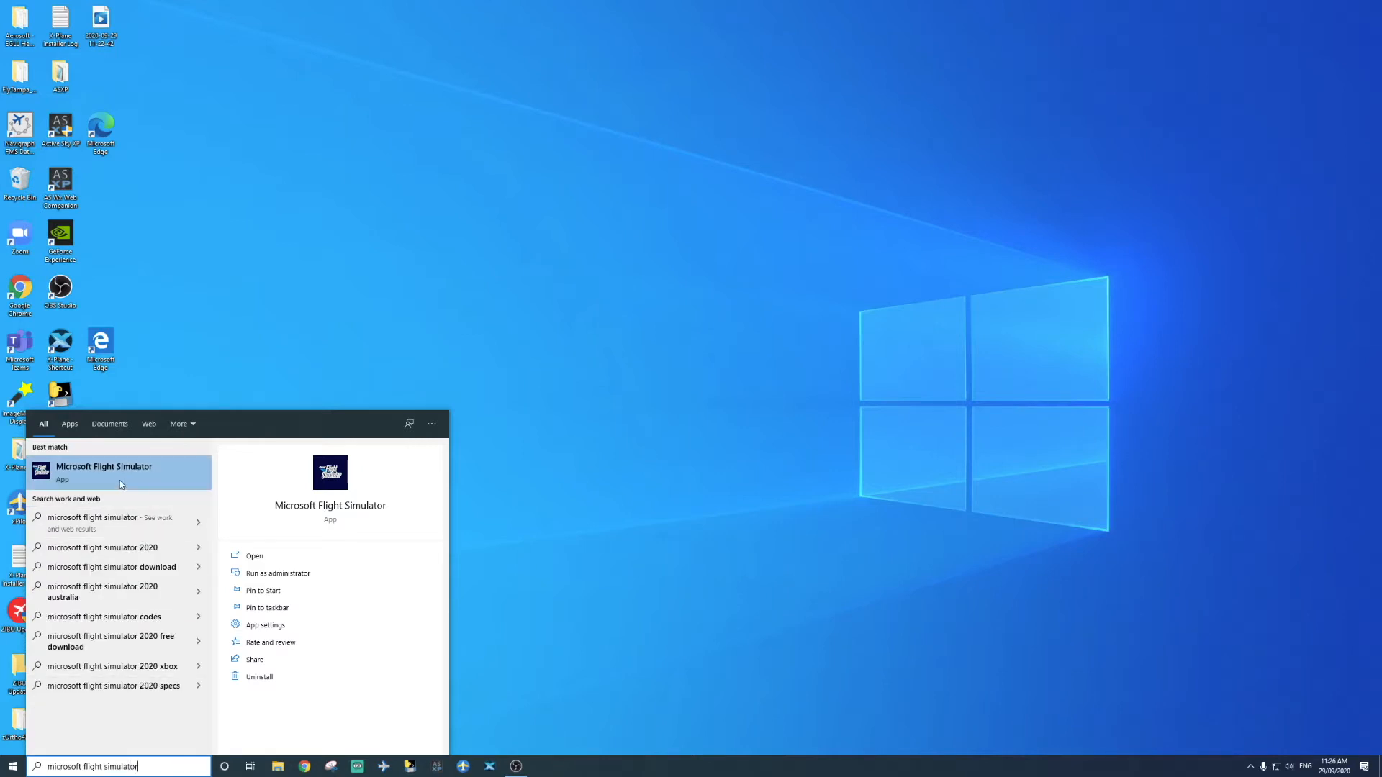
Step: Launch Microsoft Flight Simulator from the Windows search results
left_click(277, 572)
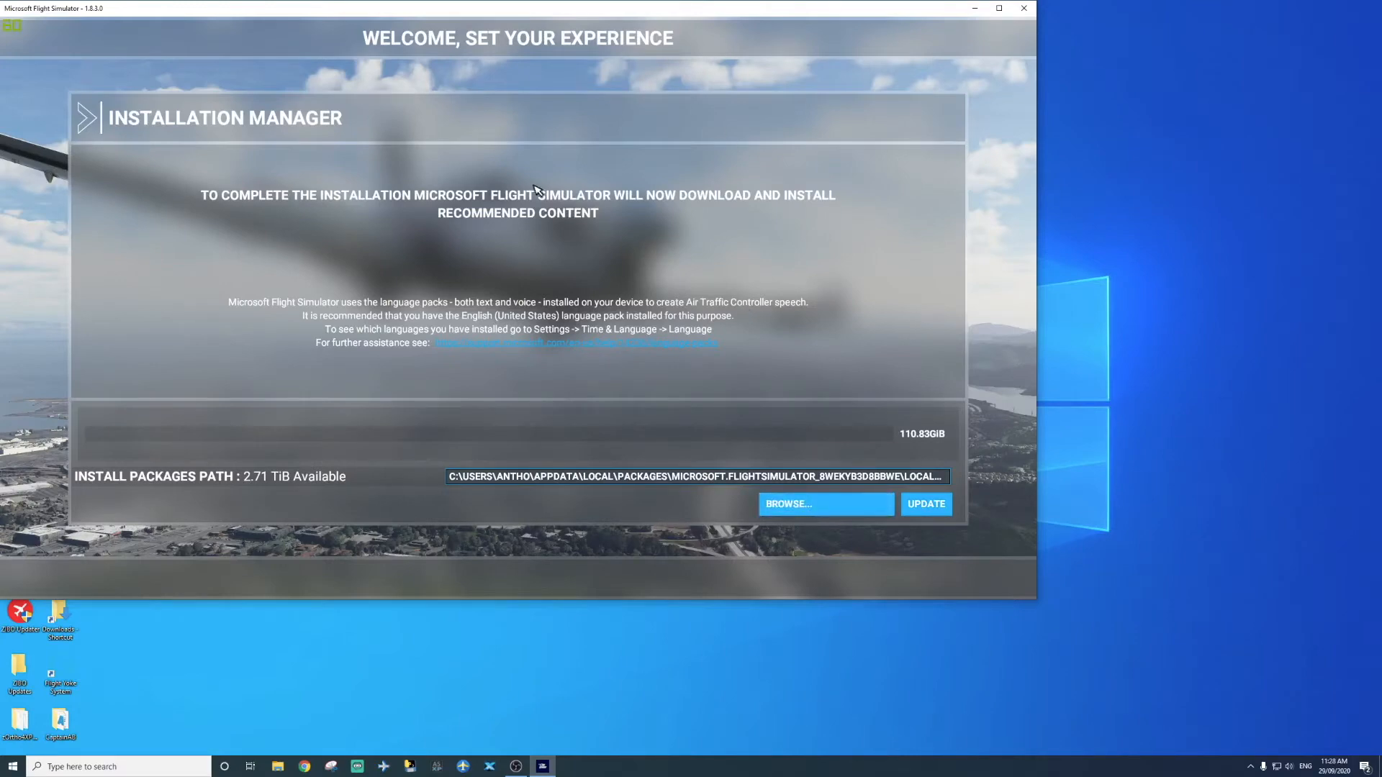
Step: Maximize the simulator window showing the Installation Manager
left_click(993, 8)
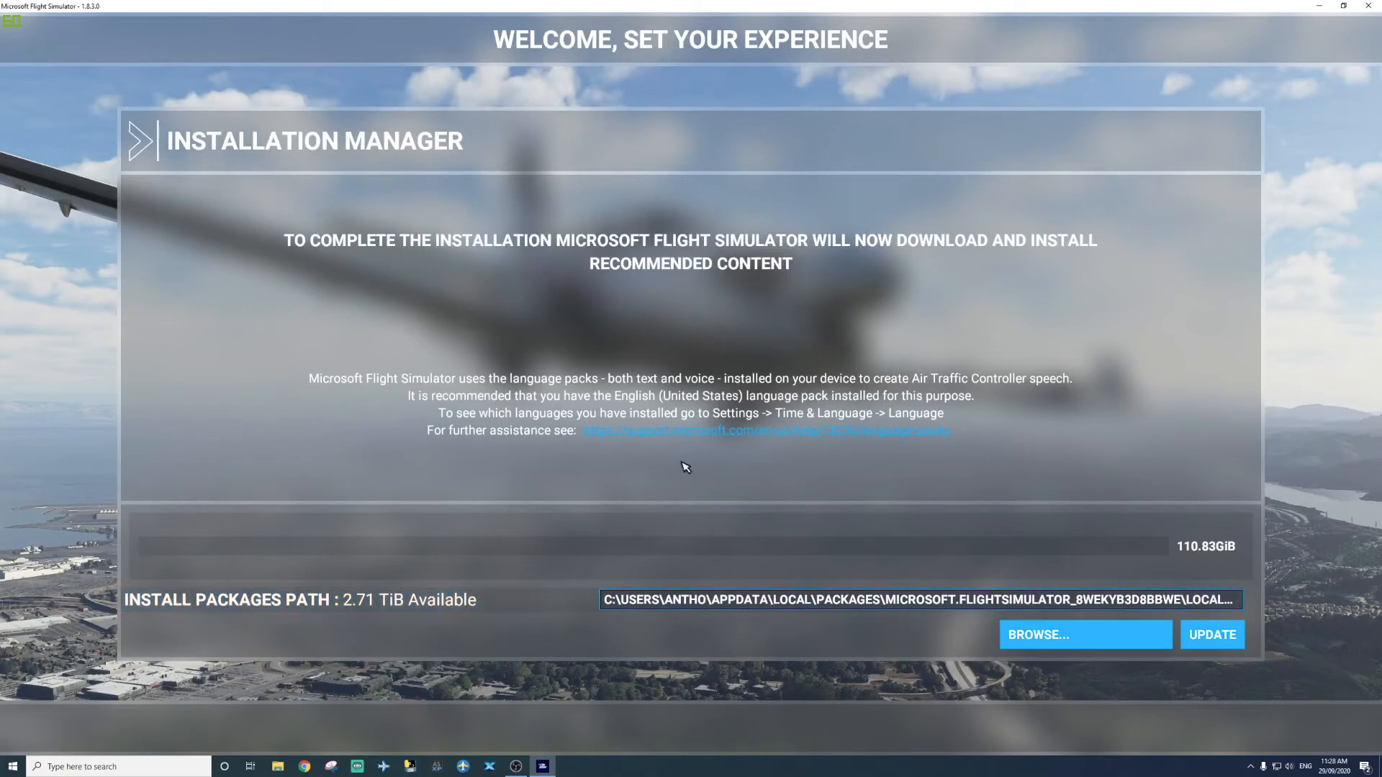
mouse_move(1030, 536)
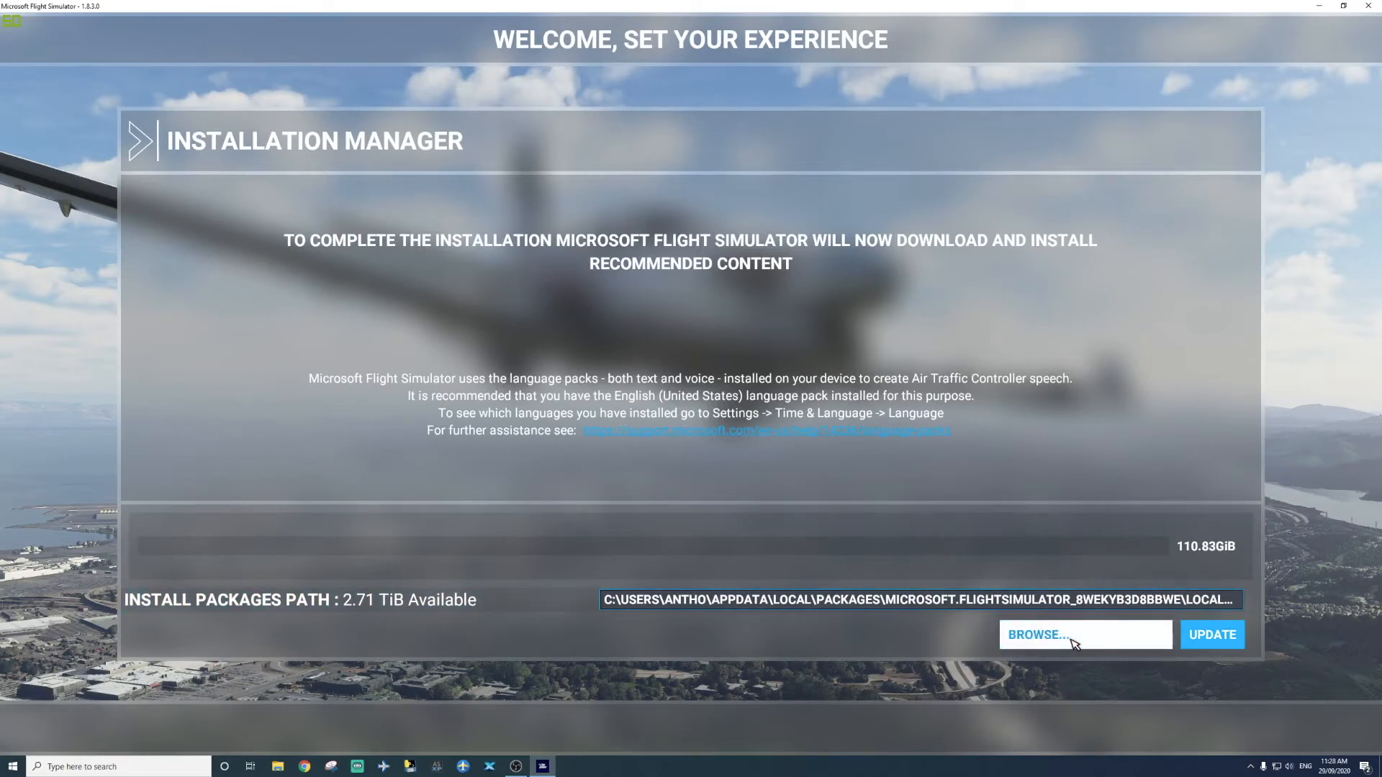
Step: Create folder 'MSFS 2020' on drive D: and set it as the install packages path
left_click(1081, 634)
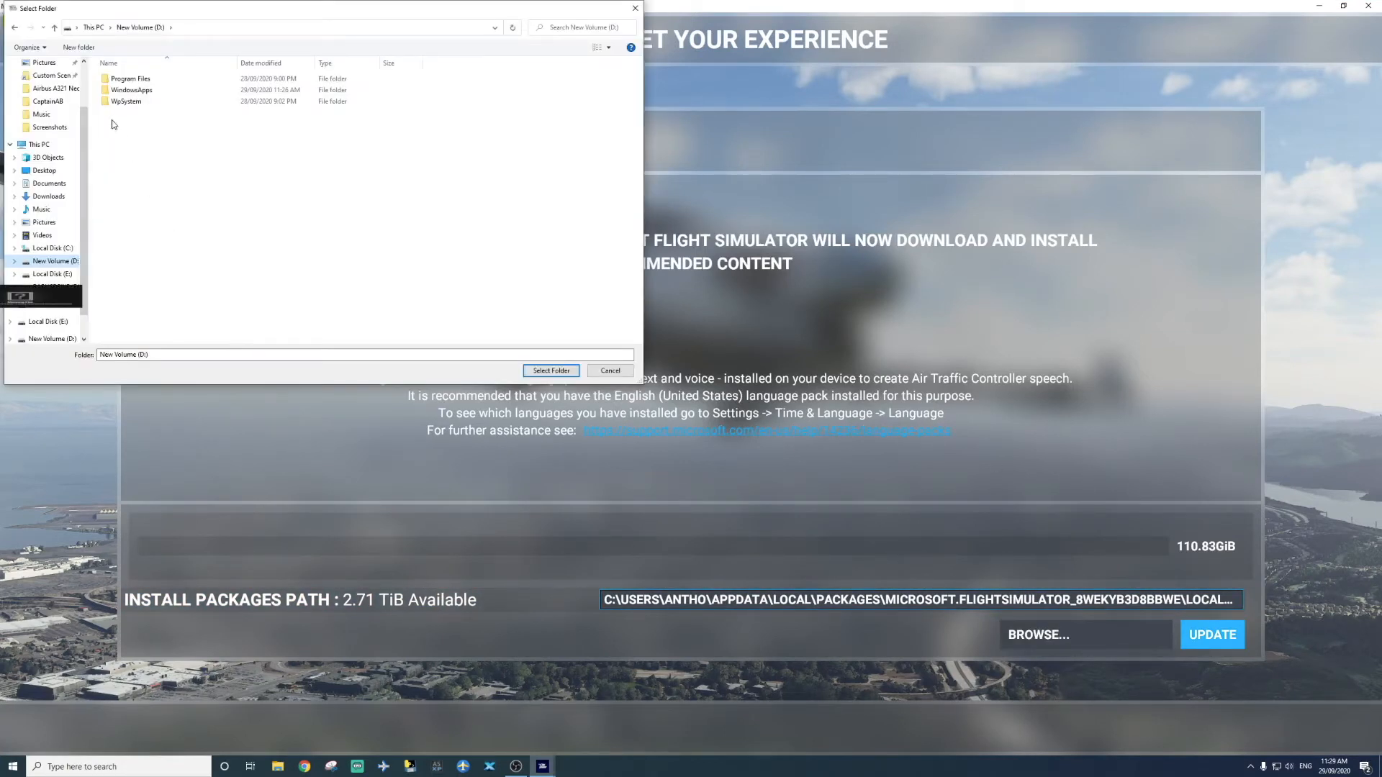
left_click(71, 49)
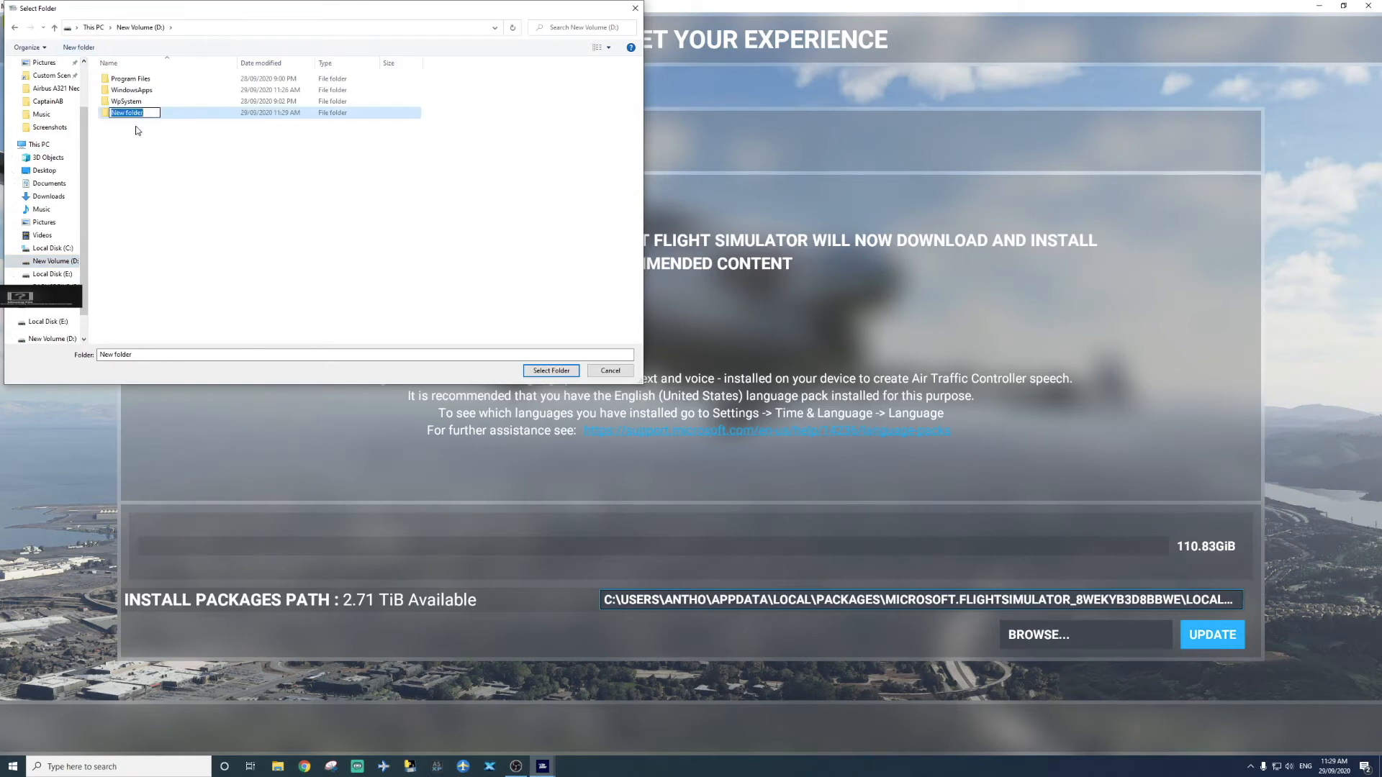
type("MSFS")
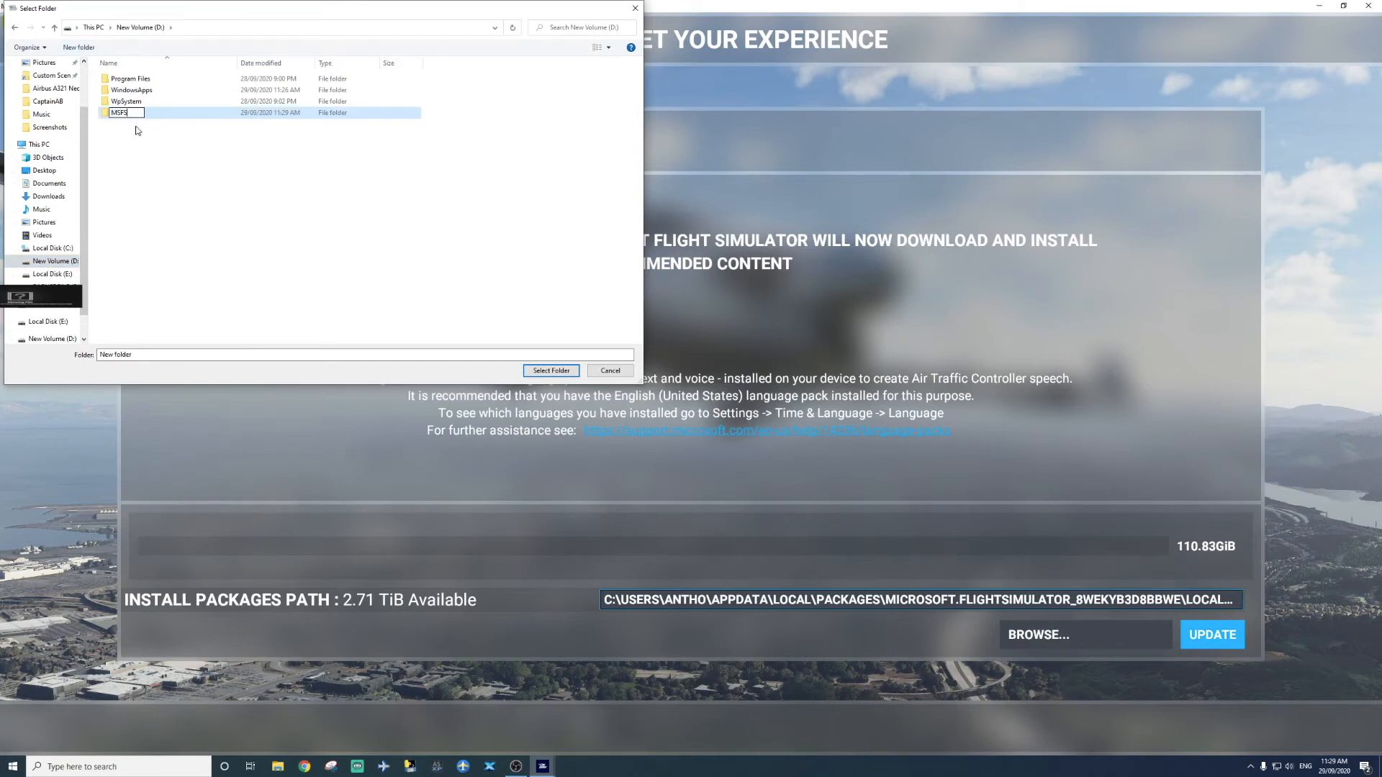
type("2020")
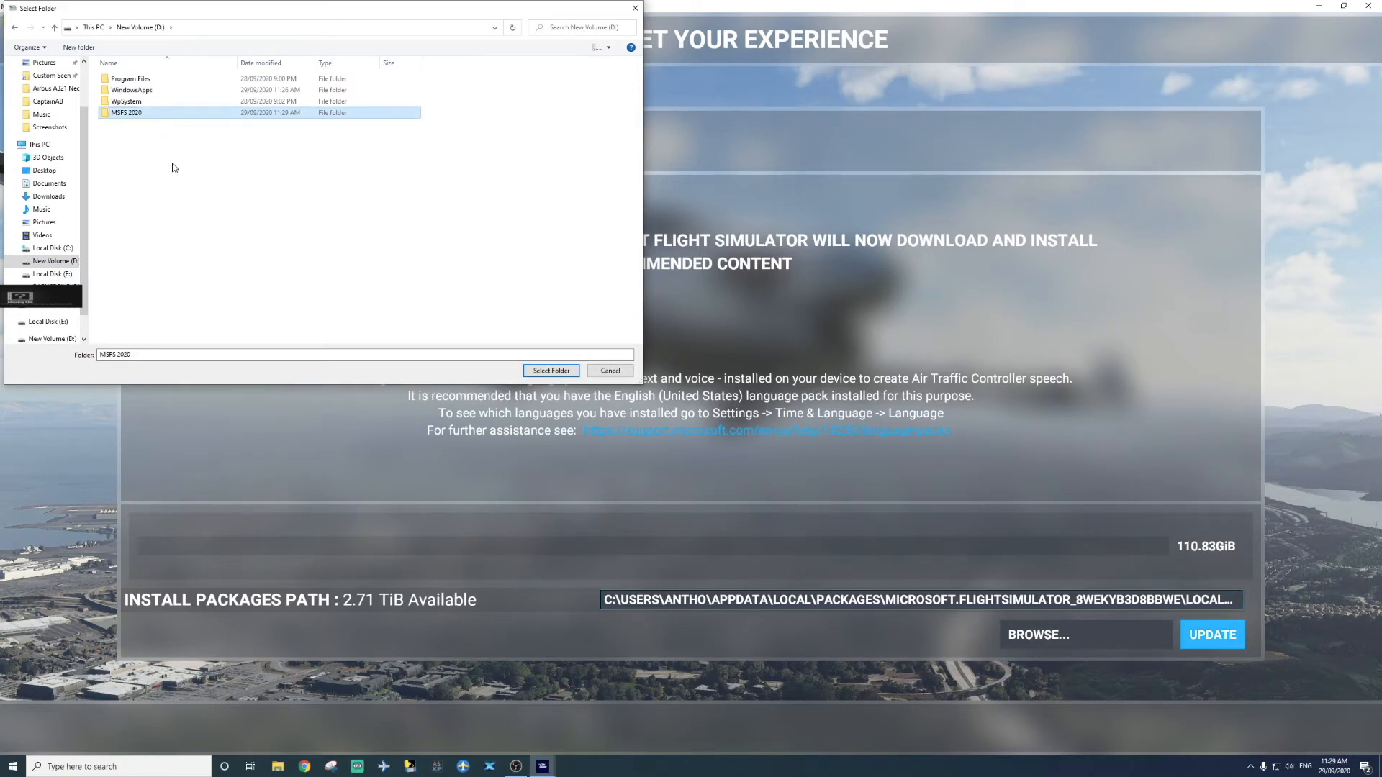
double_click(124, 113)
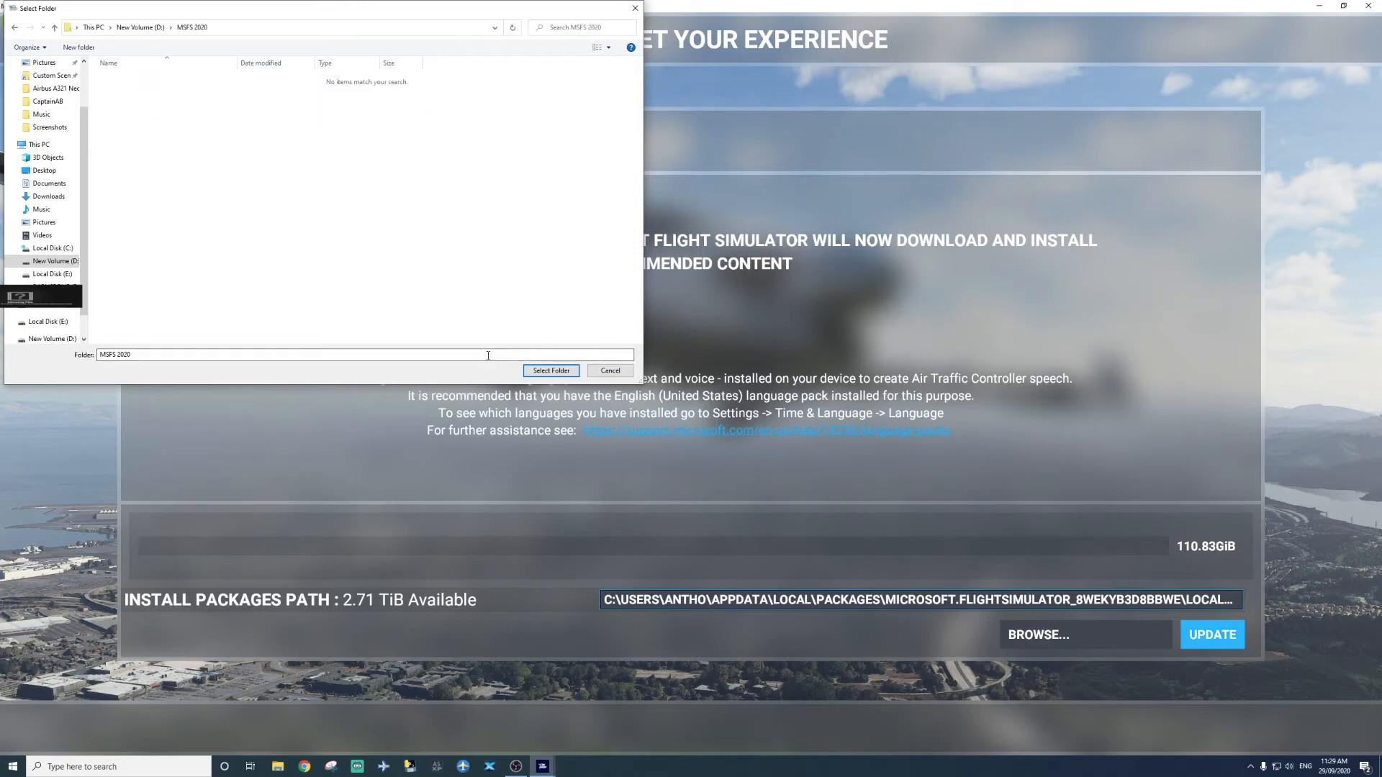
left_click(550, 371)
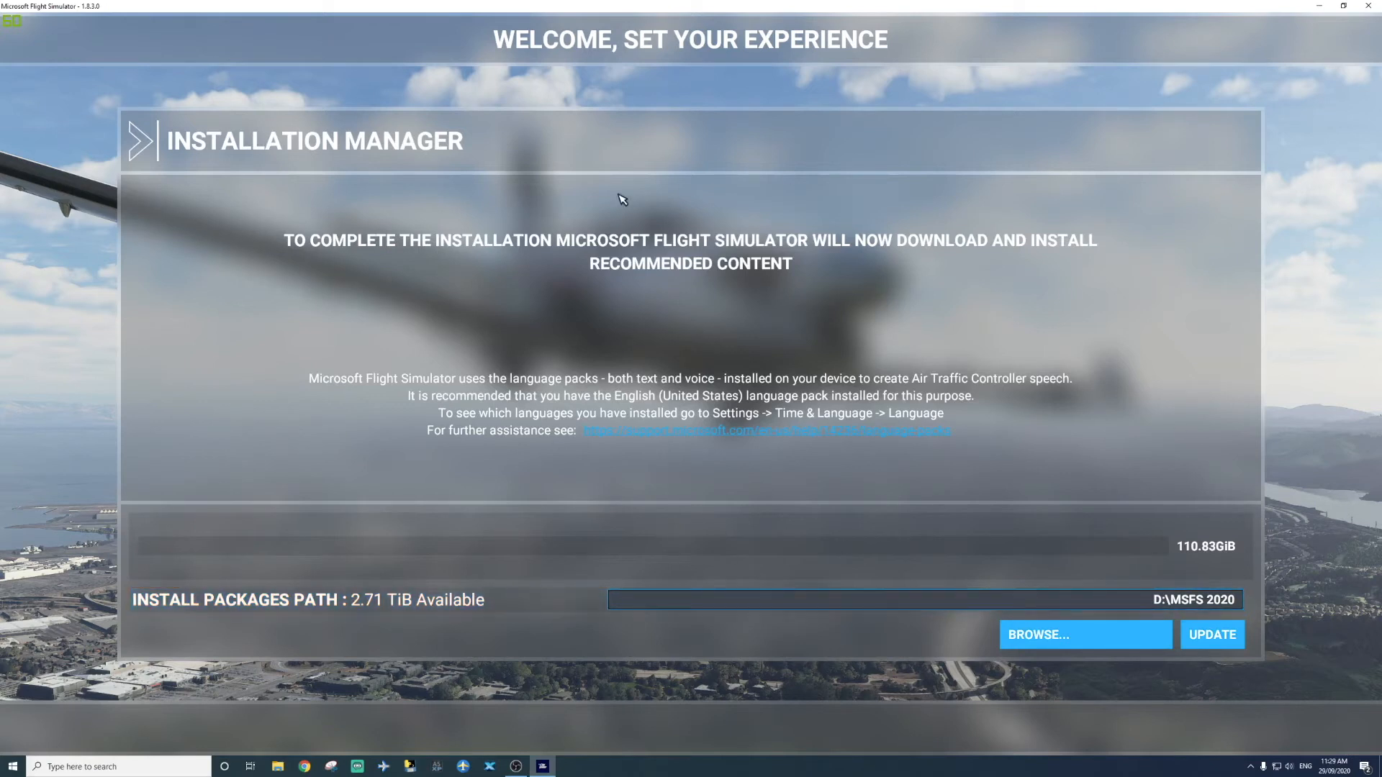
mouse_move(806, 175)
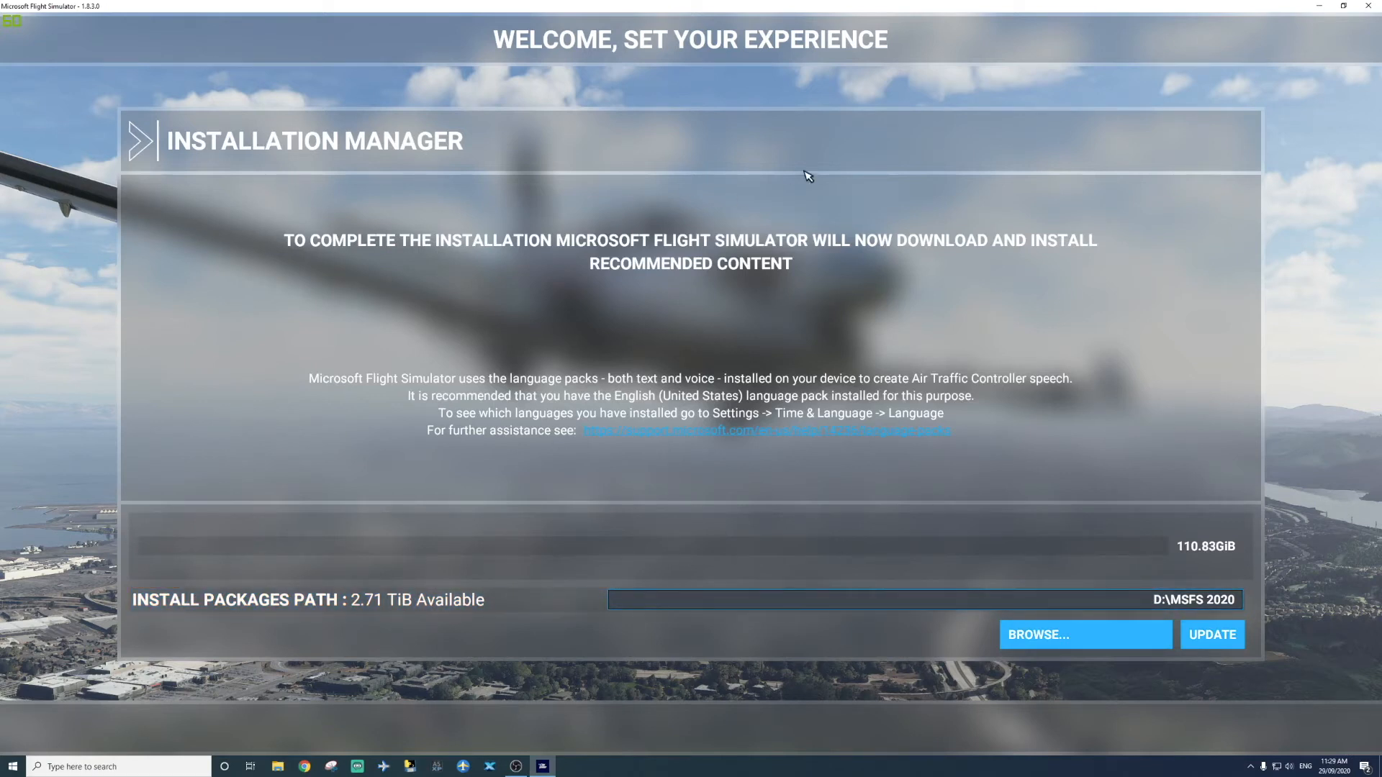
Step: Update with the new path so the 110.83 GiB of recommended content downloads
left_click(1212, 634)
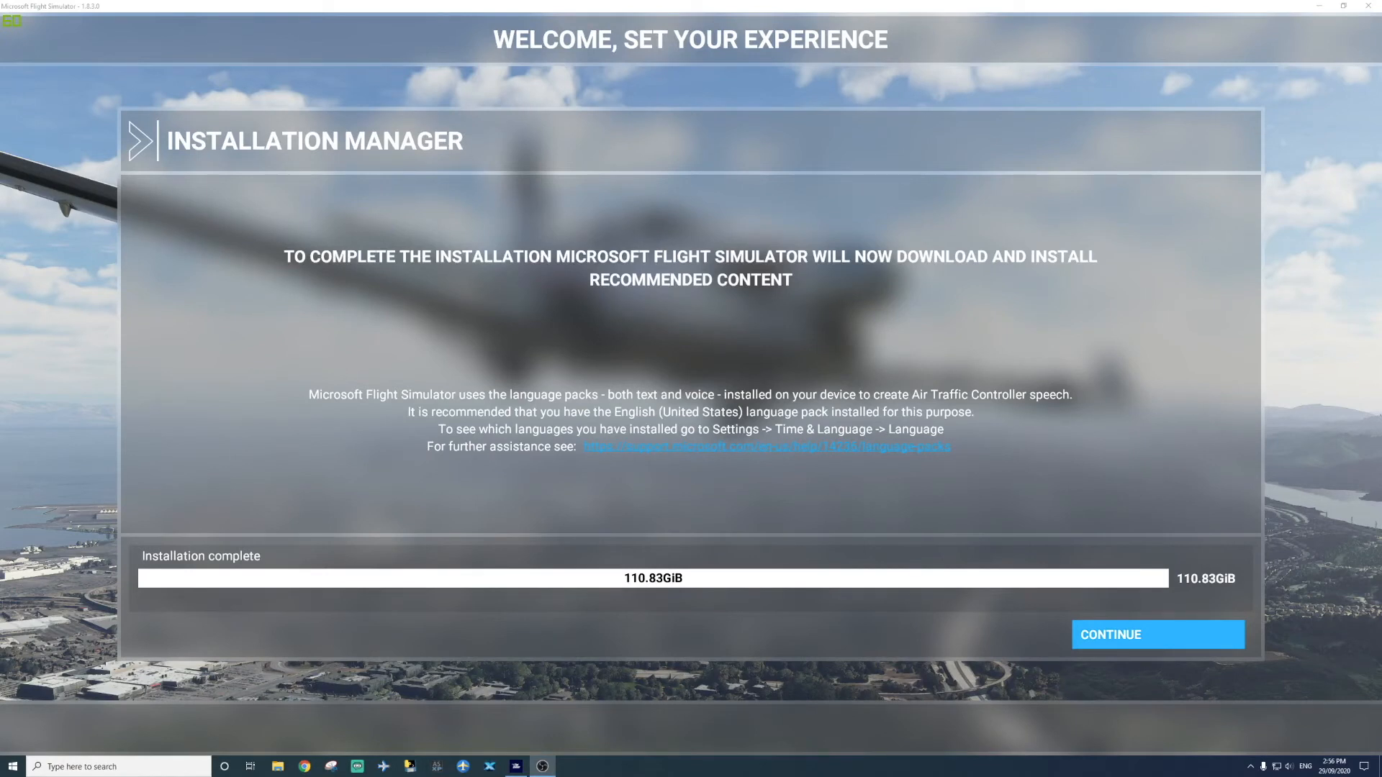
mouse_move(1085, 323)
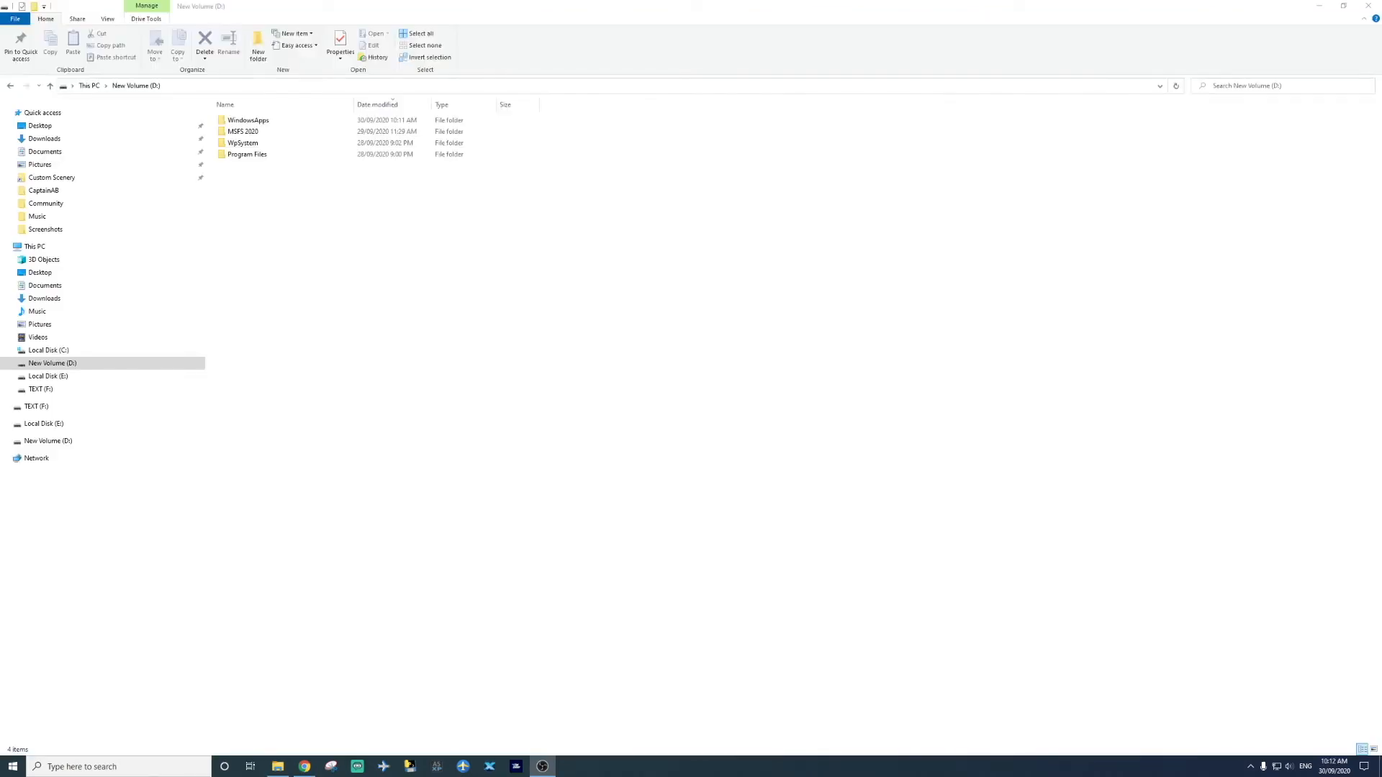
left_click(242, 131)
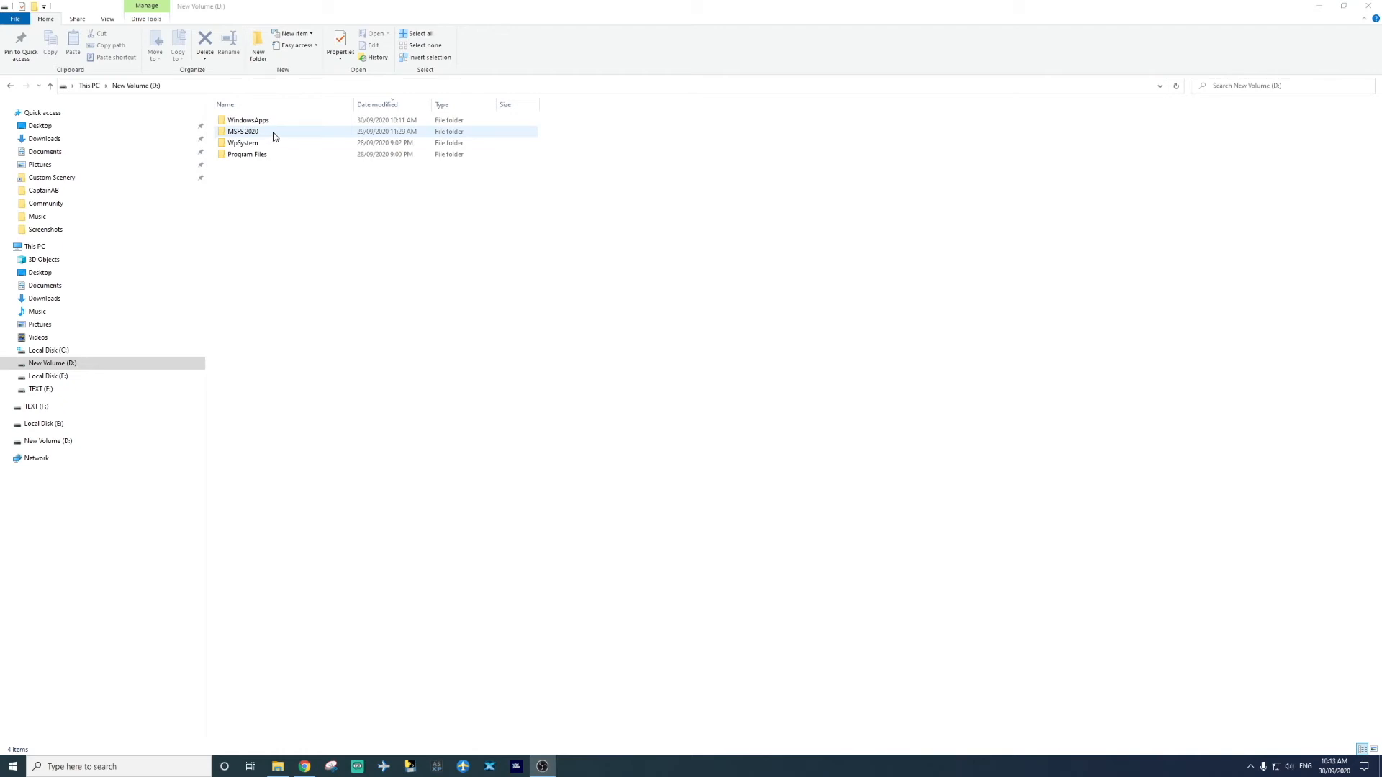
double_click(243, 131)
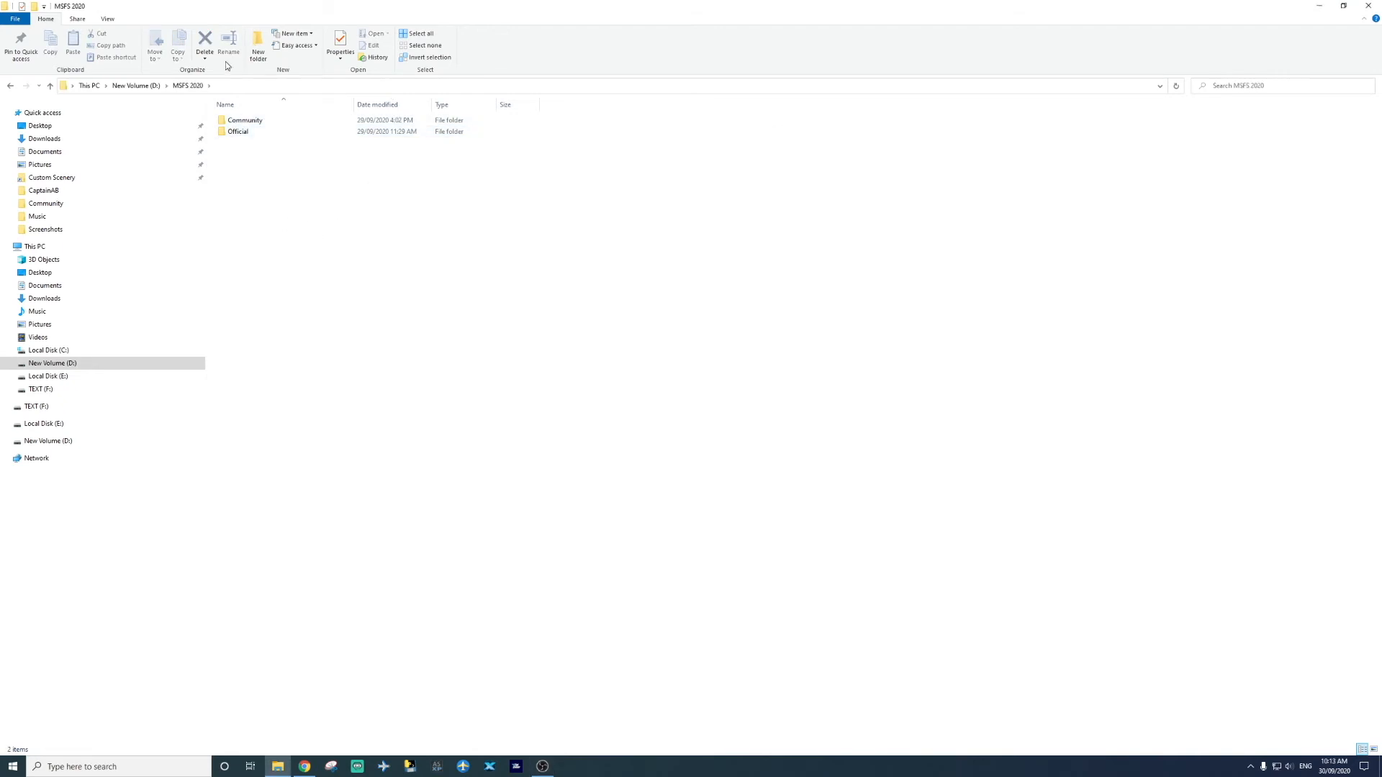
left_click(244, 119)
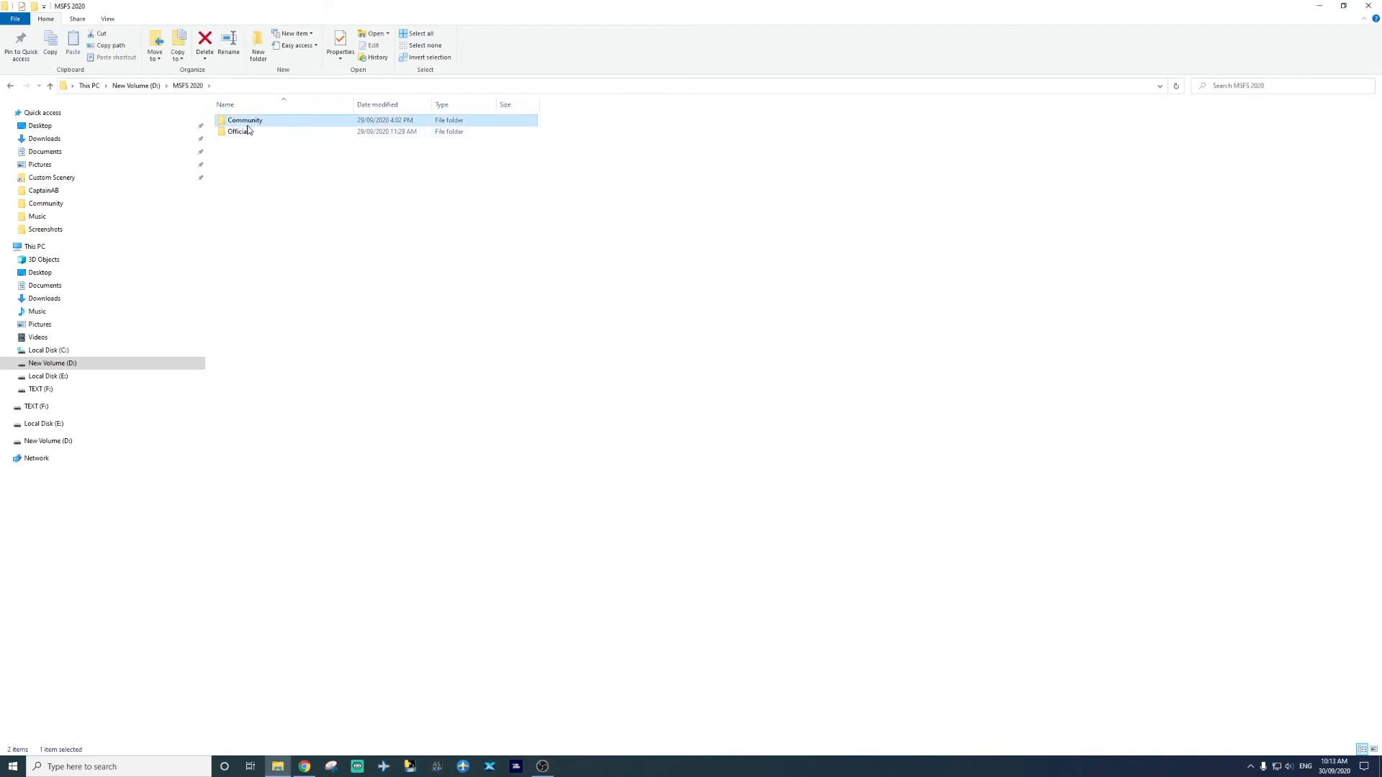
double_click(243, 120)
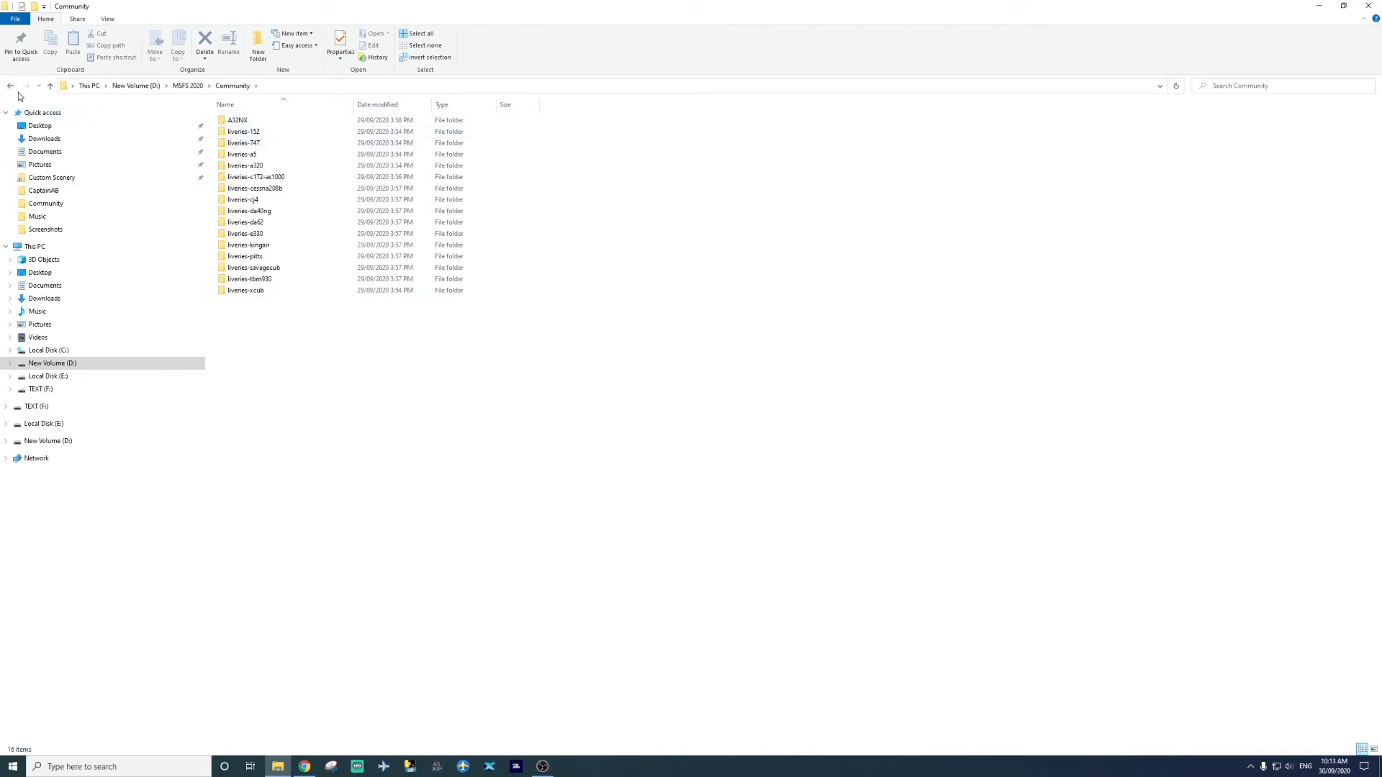
mouse_move(20, 95)
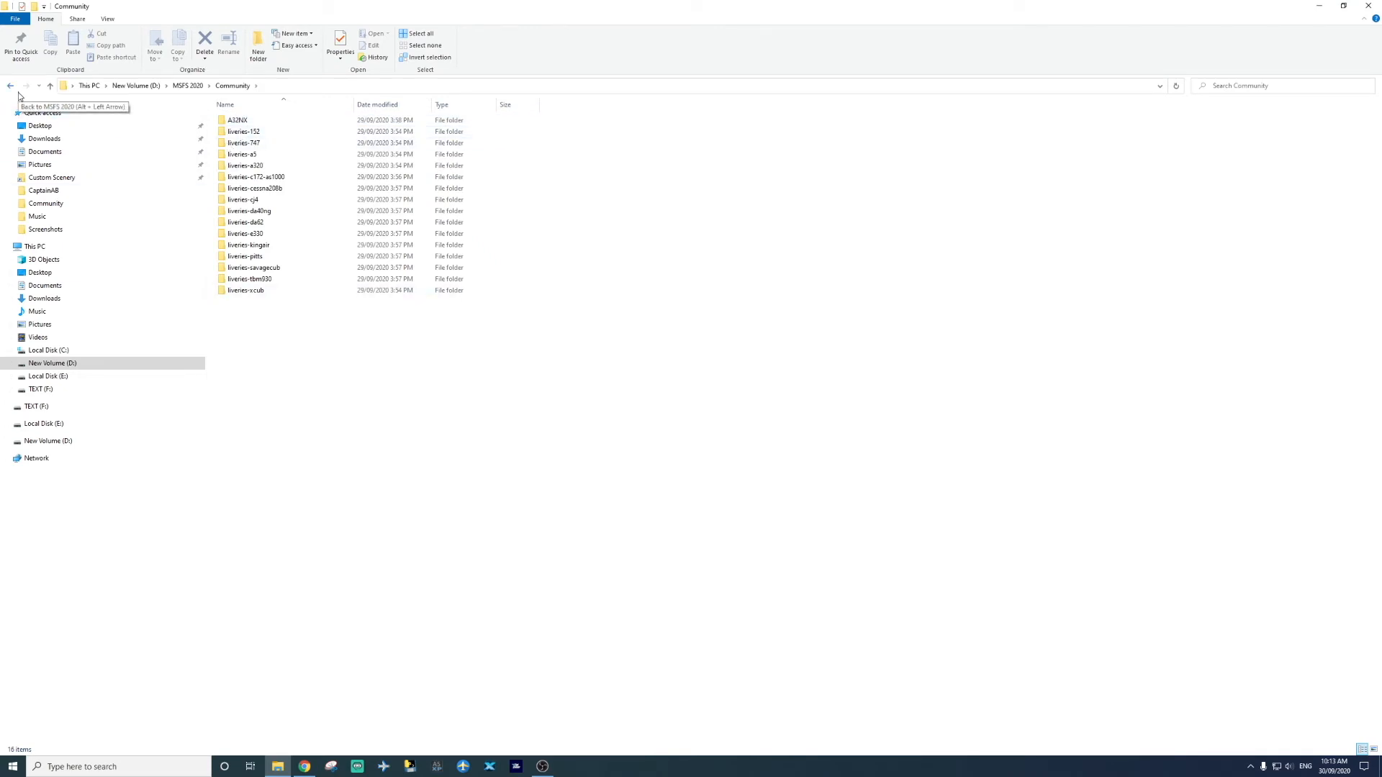
left_click(8, 86)
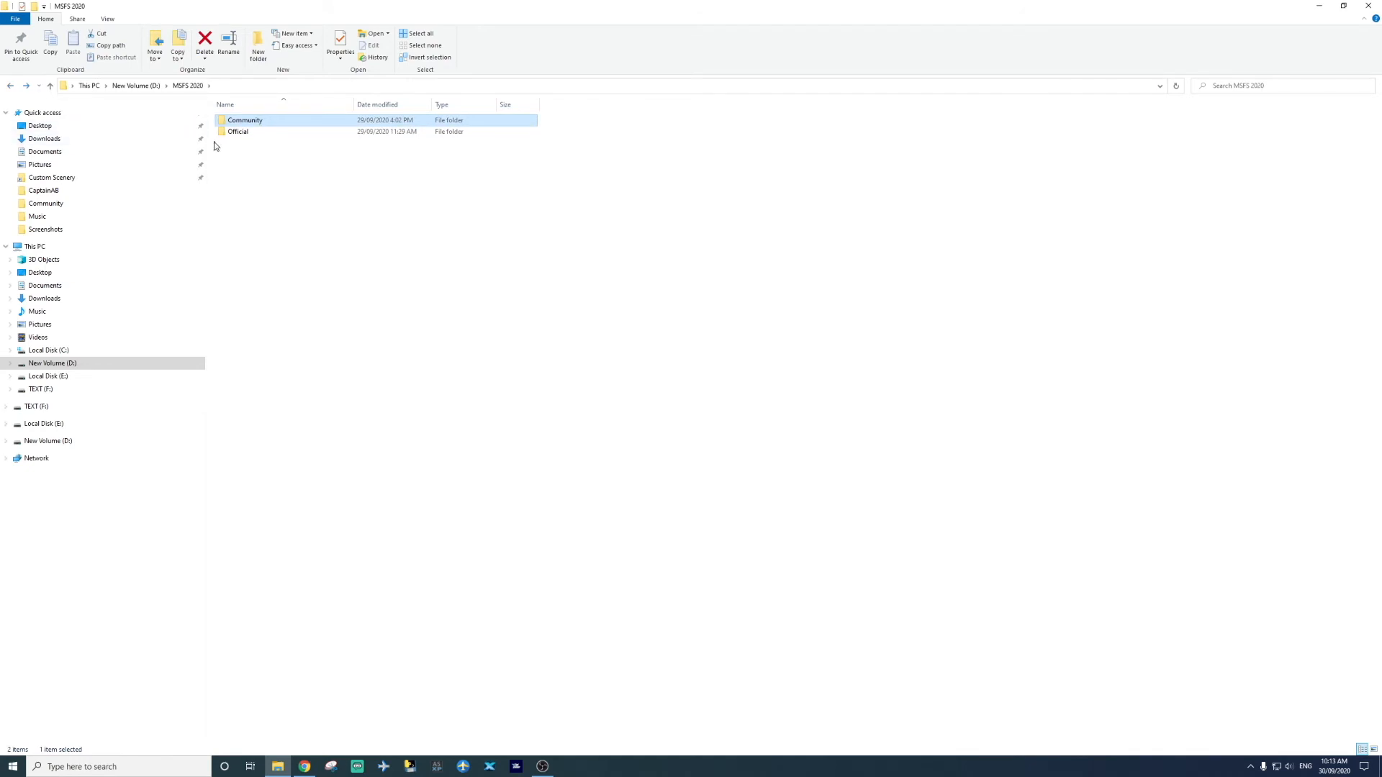
double_click(238, 131)
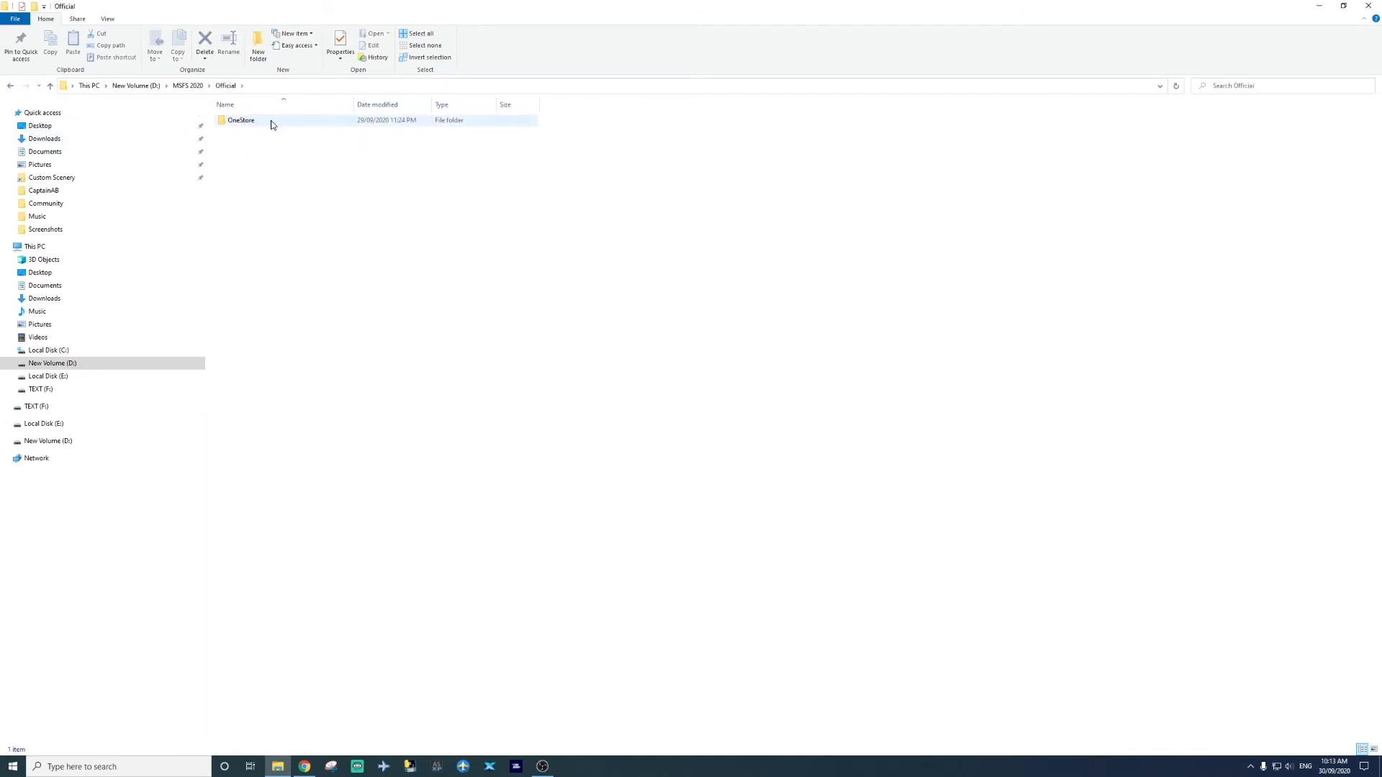
double_click(241, 121)
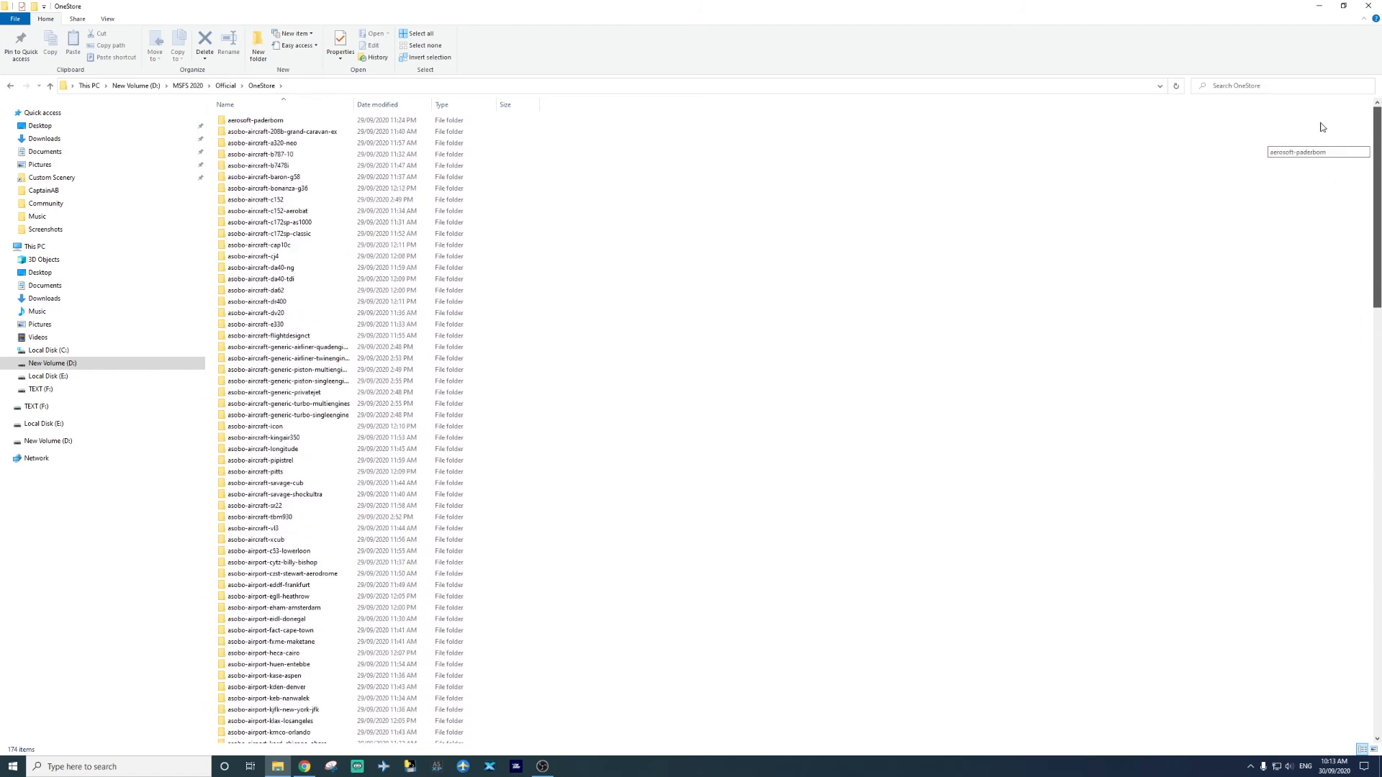
mouse_move(1319, 124)
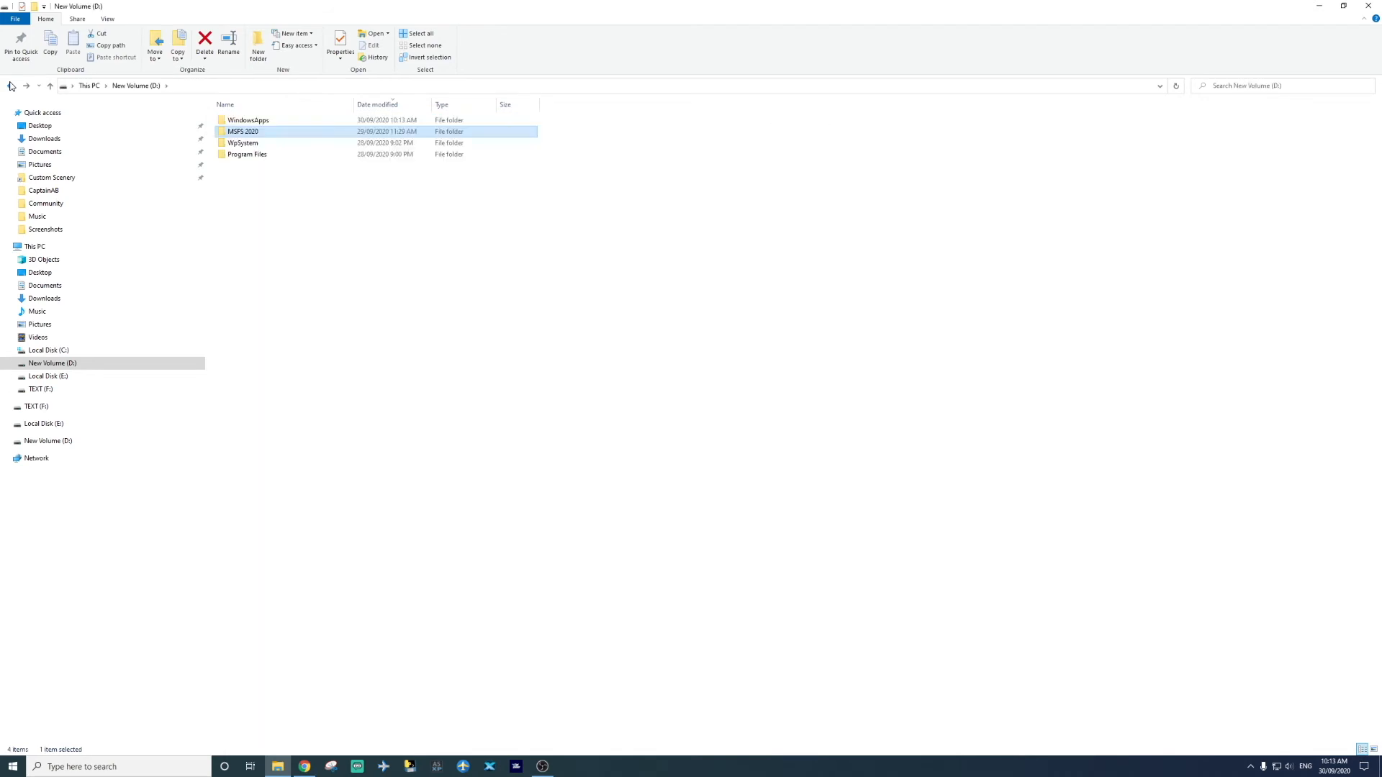
Step: Browse D:\WpSystem down to the Microsoft.FlightSimulator_8wekyb3d8bbwe package's LocalCache folder
double_click(243, 143)
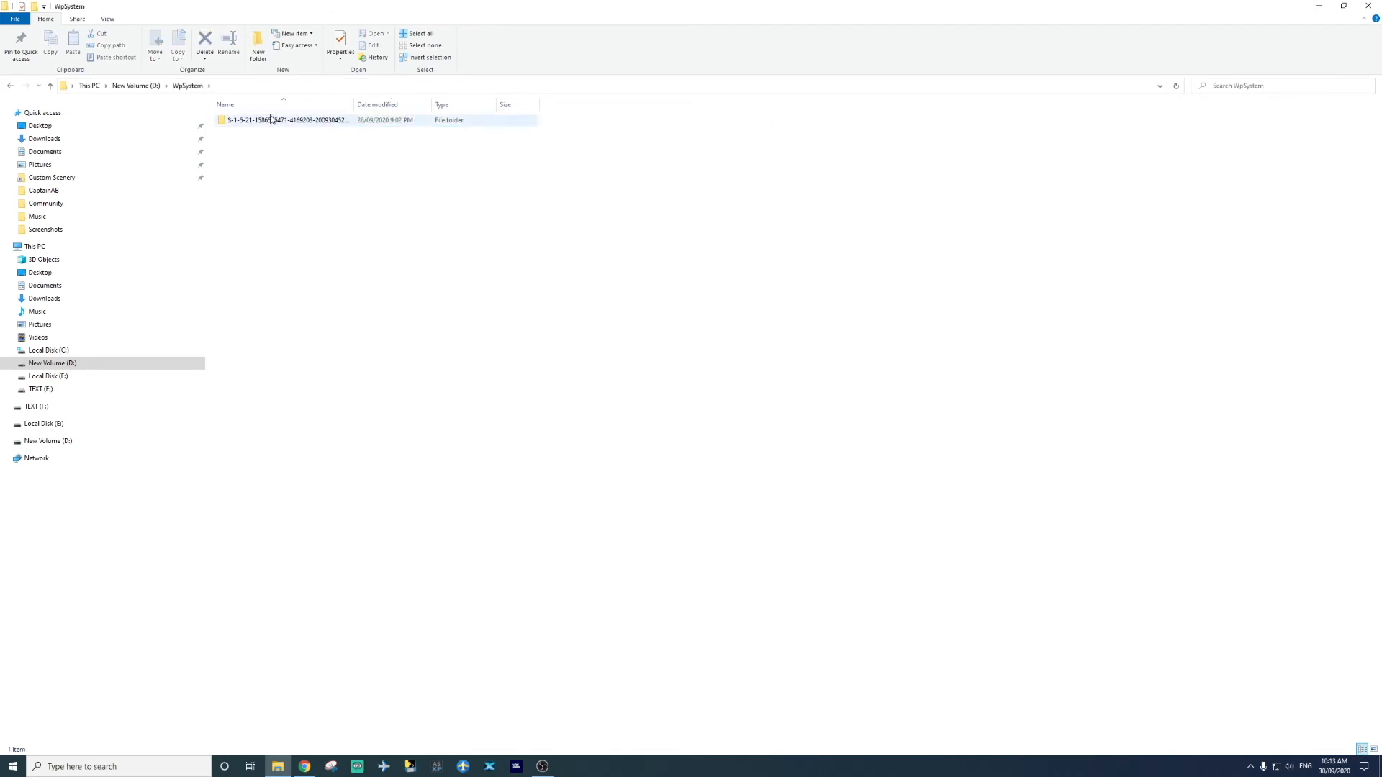
double_click(282, 120)
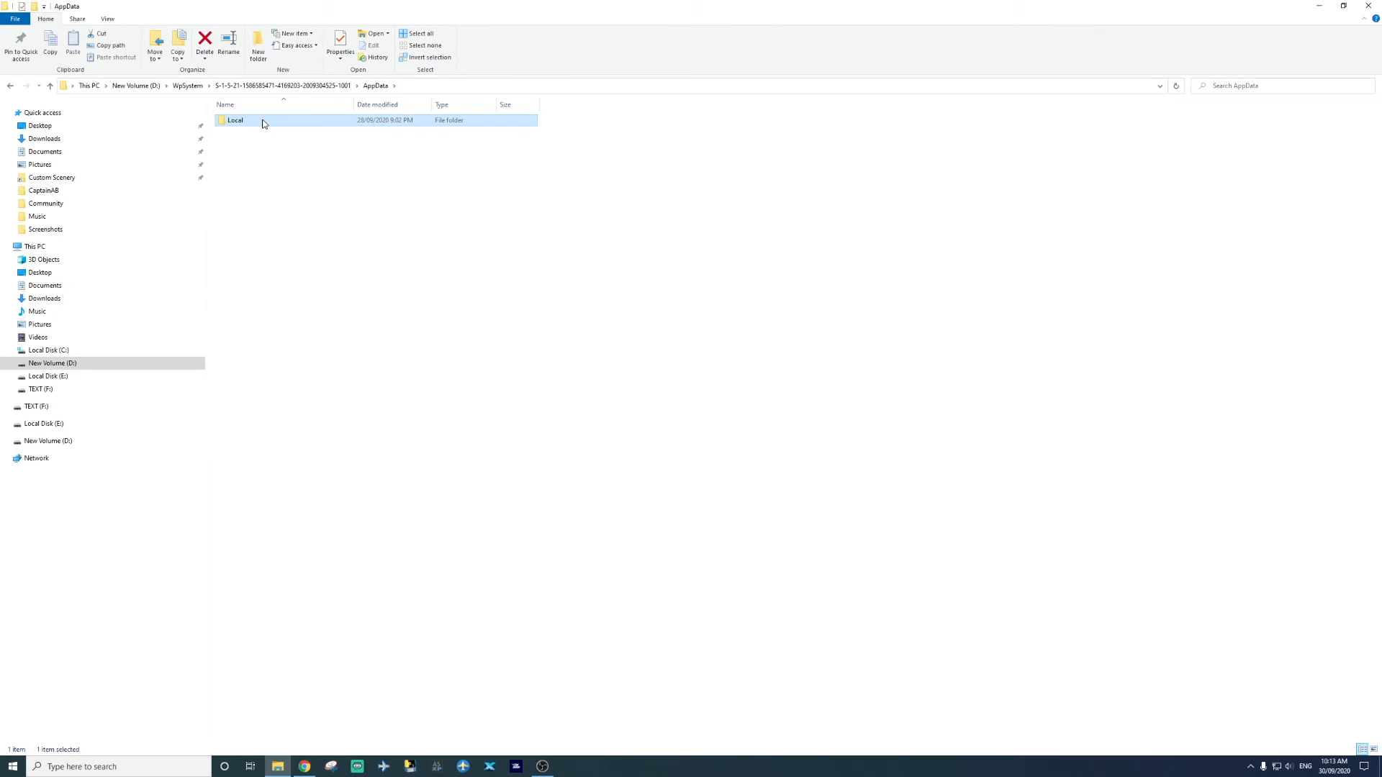
double_click(233, 120)
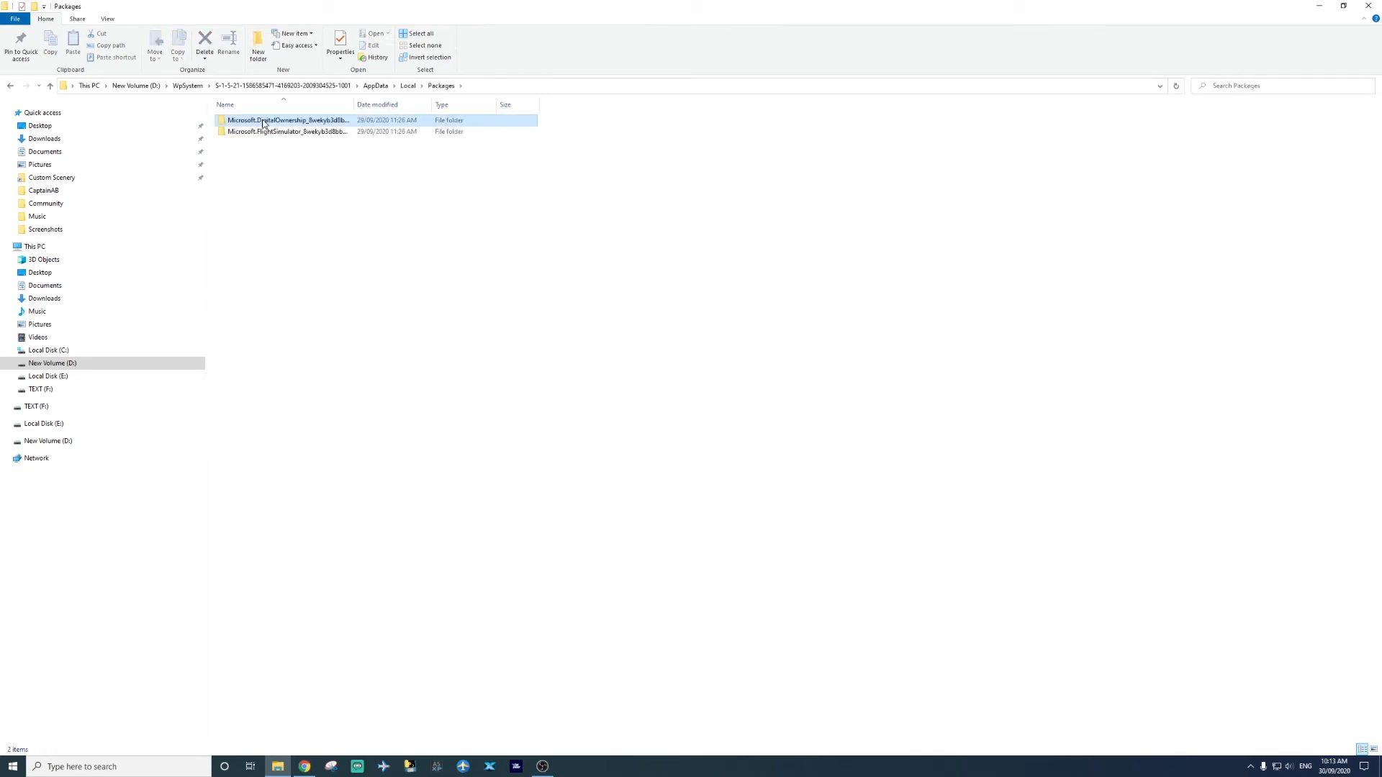
double_click(285, 131)
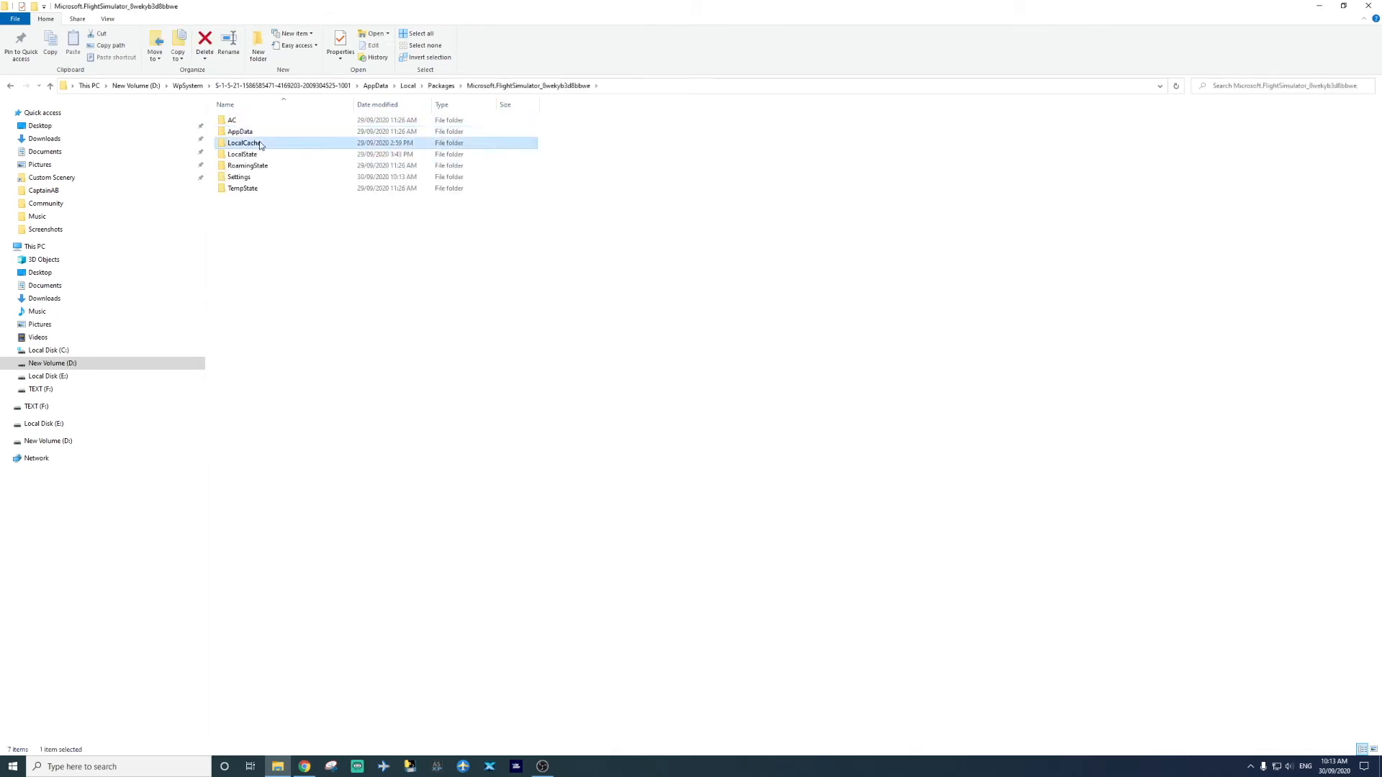
double_click(242, 142)
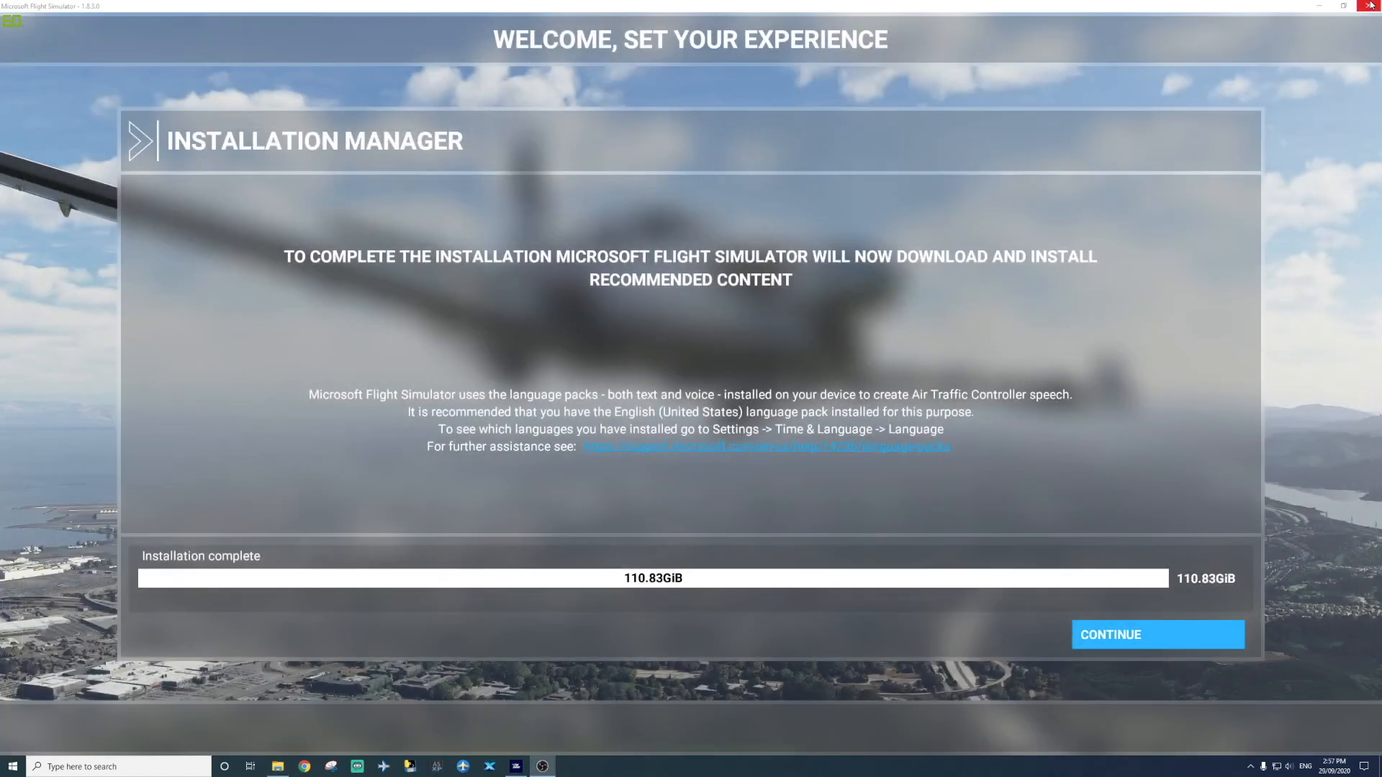
mouse_move(1122, 644)
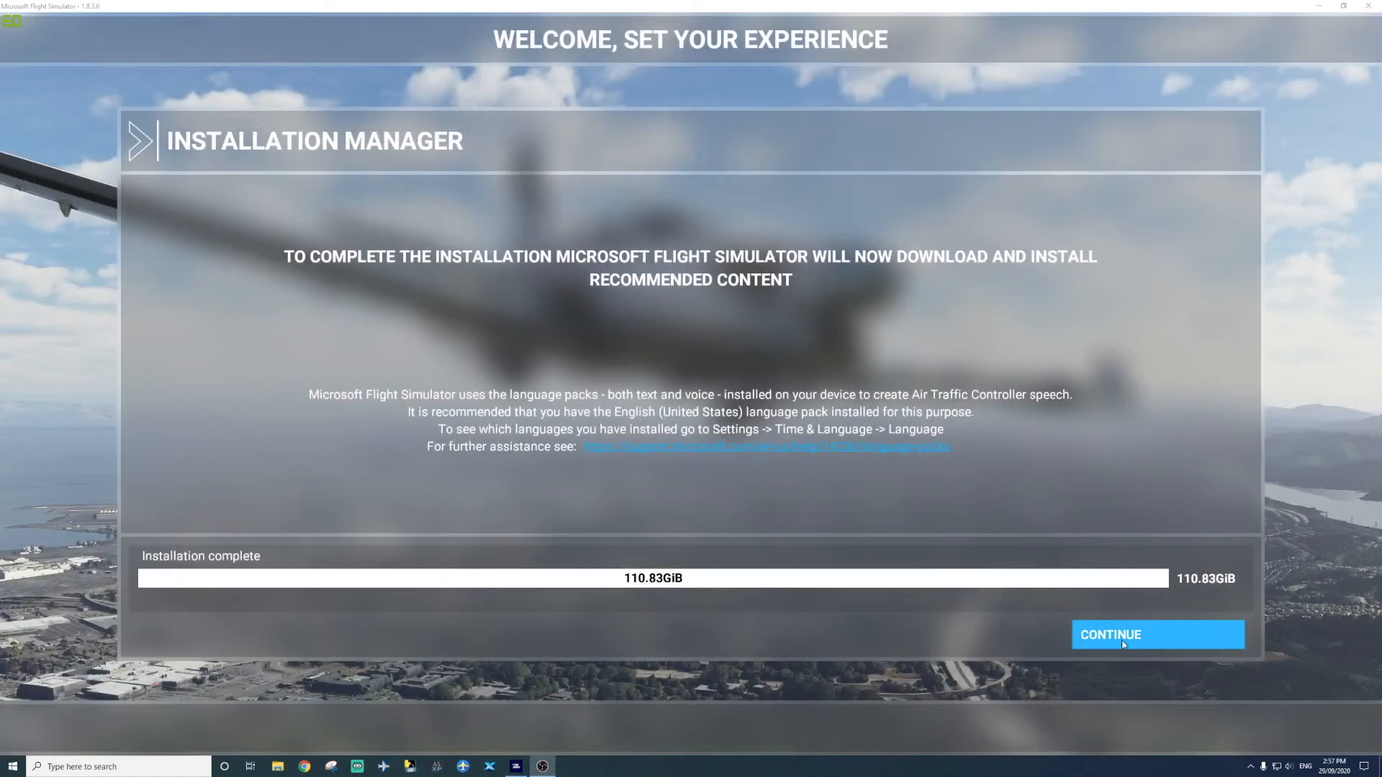
Step: Continue past the completed Installation Manager so the next stage begins loading
left_click(1122, 637)
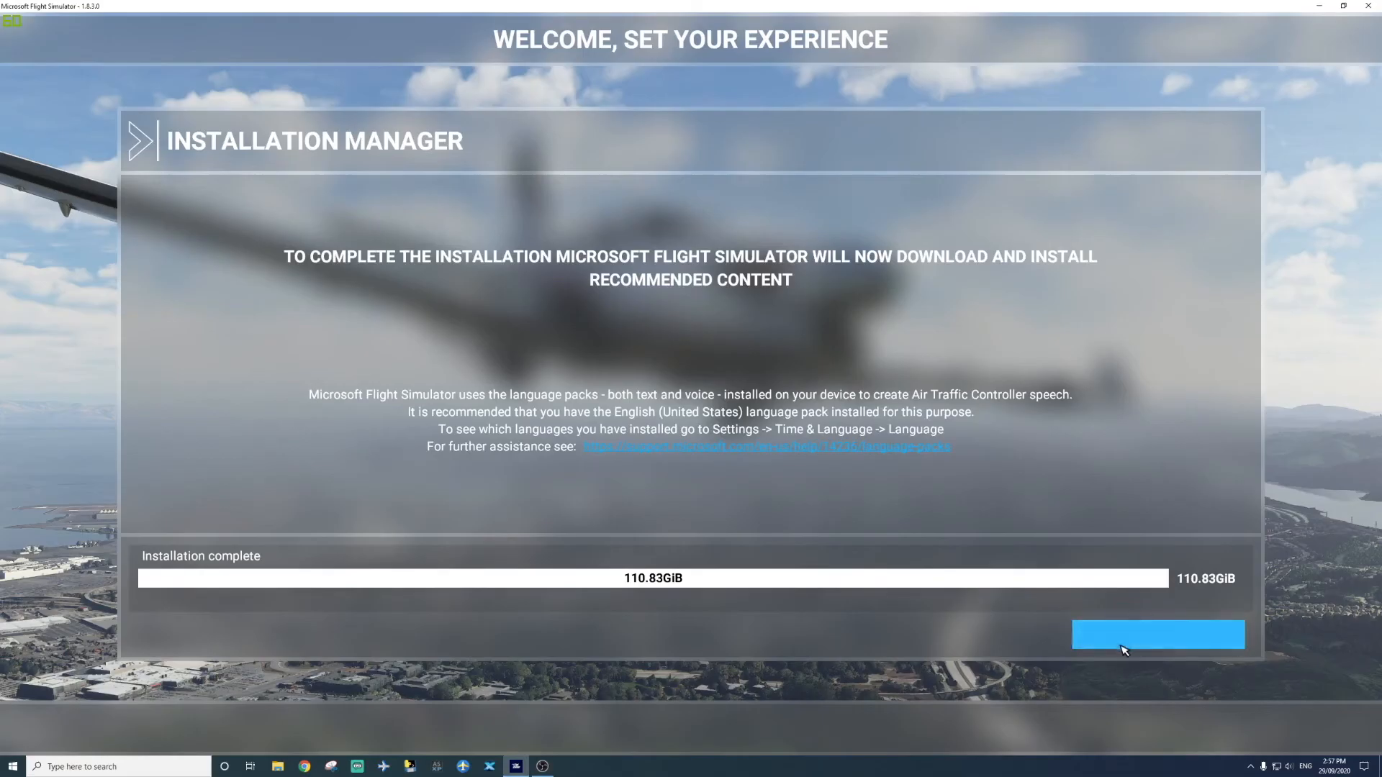
left_click(1157, 649)
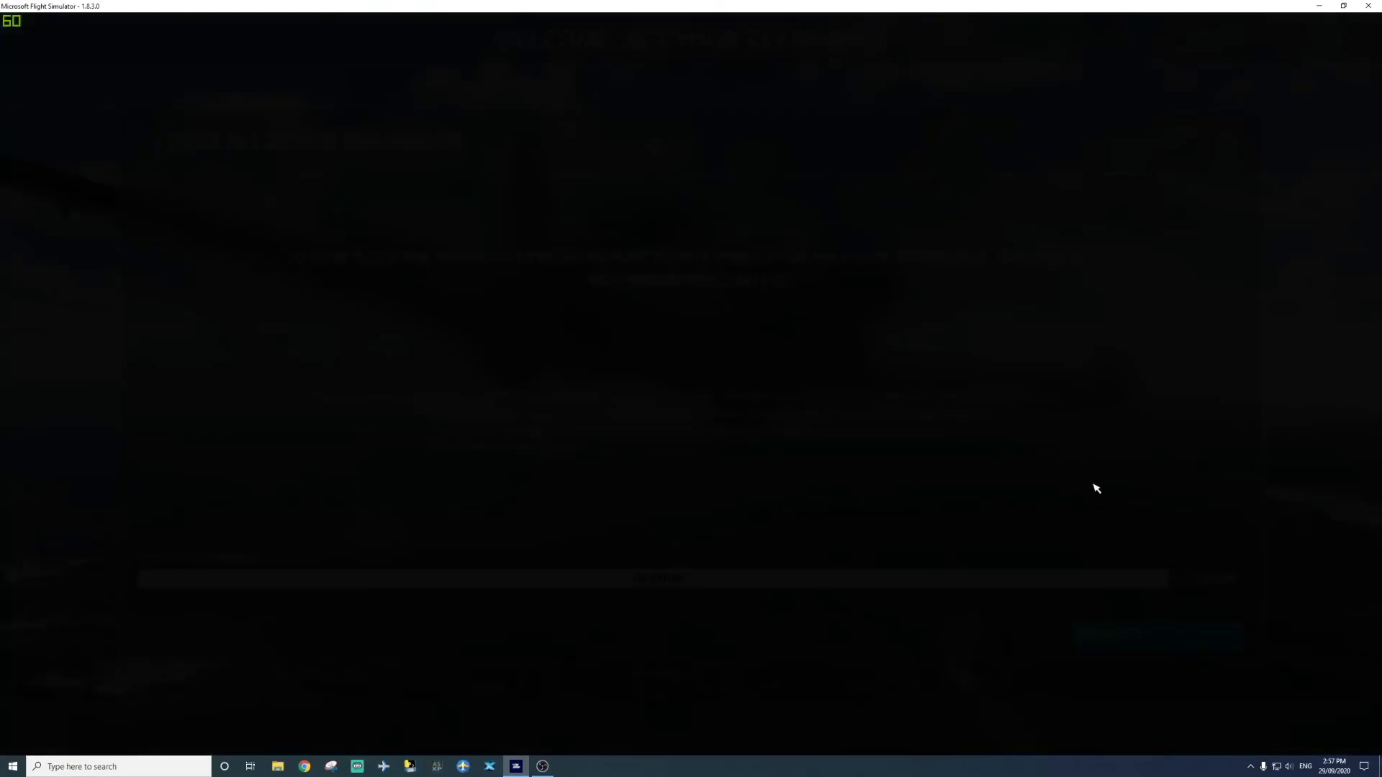